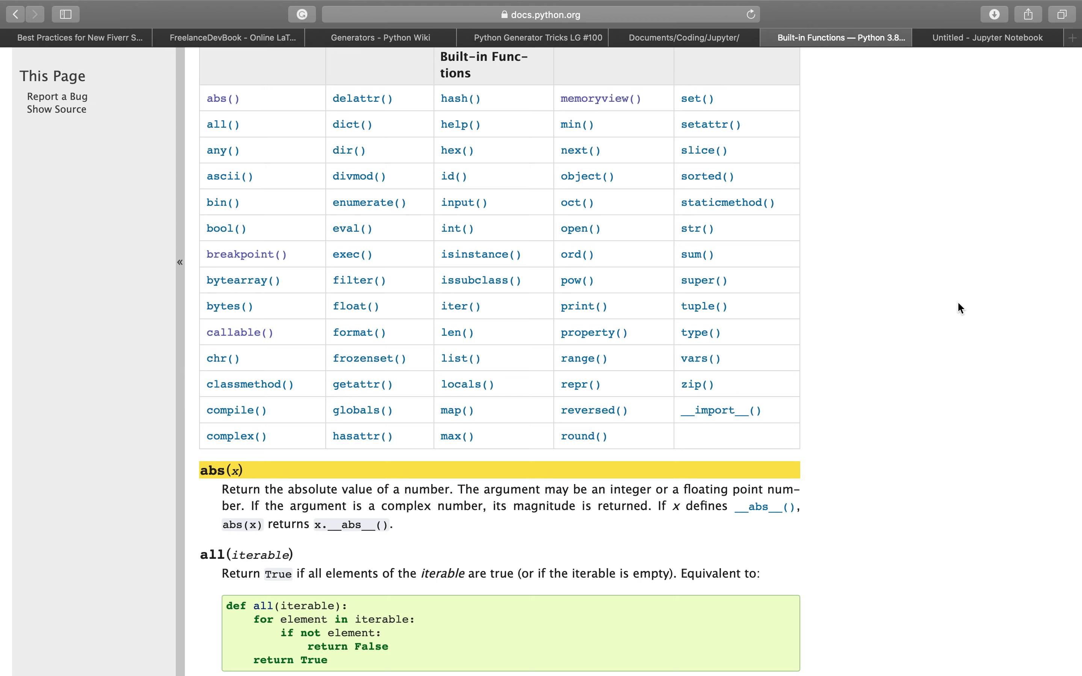
mouse_move(428, 150)
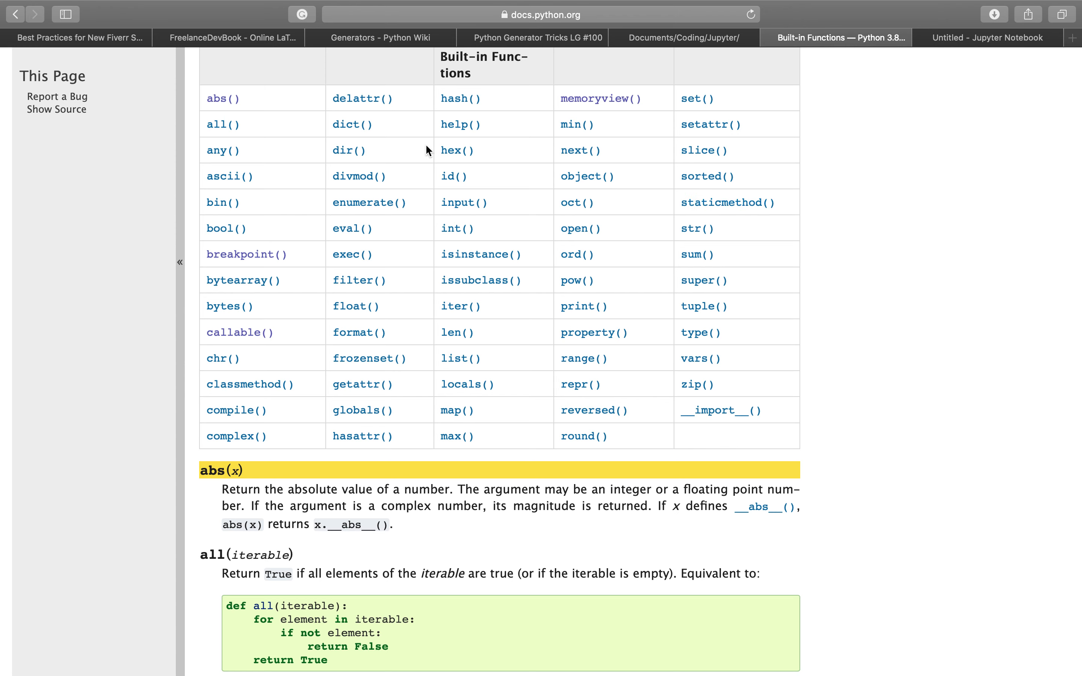
mouse_move(209, 101)
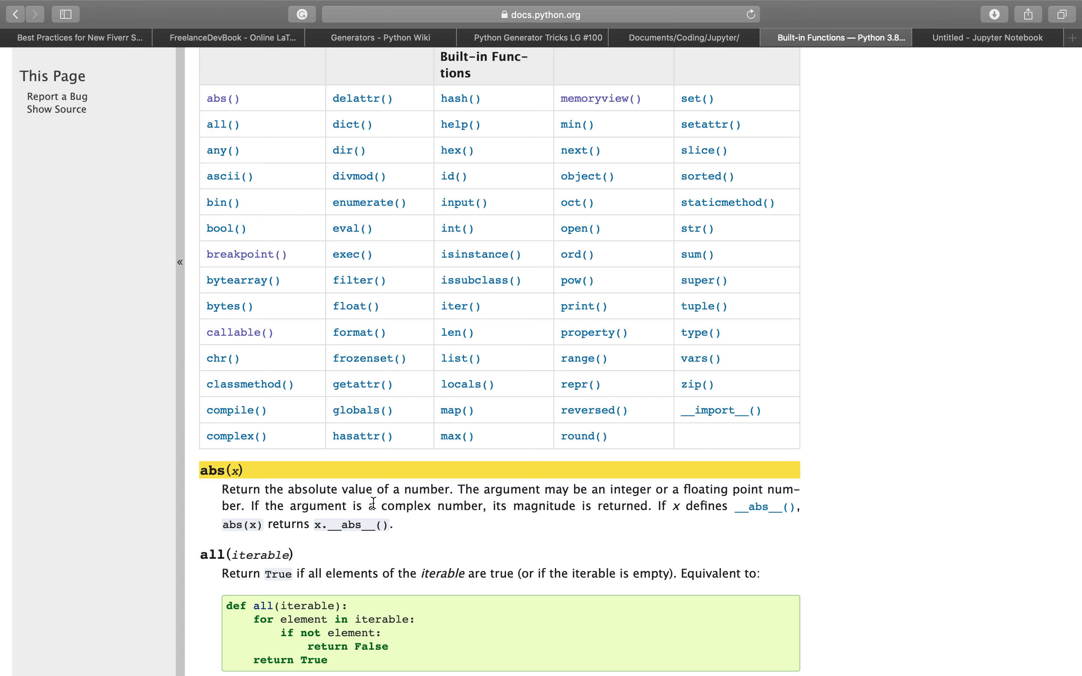
mouse_move(439, 502)
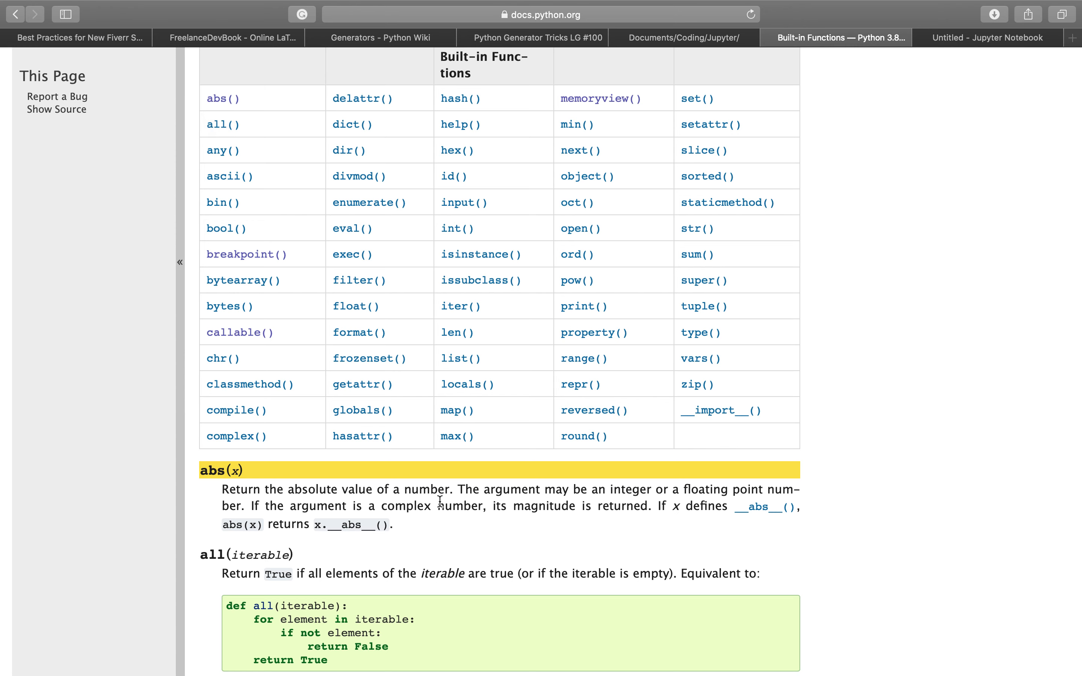
mouse_move(621, 507)
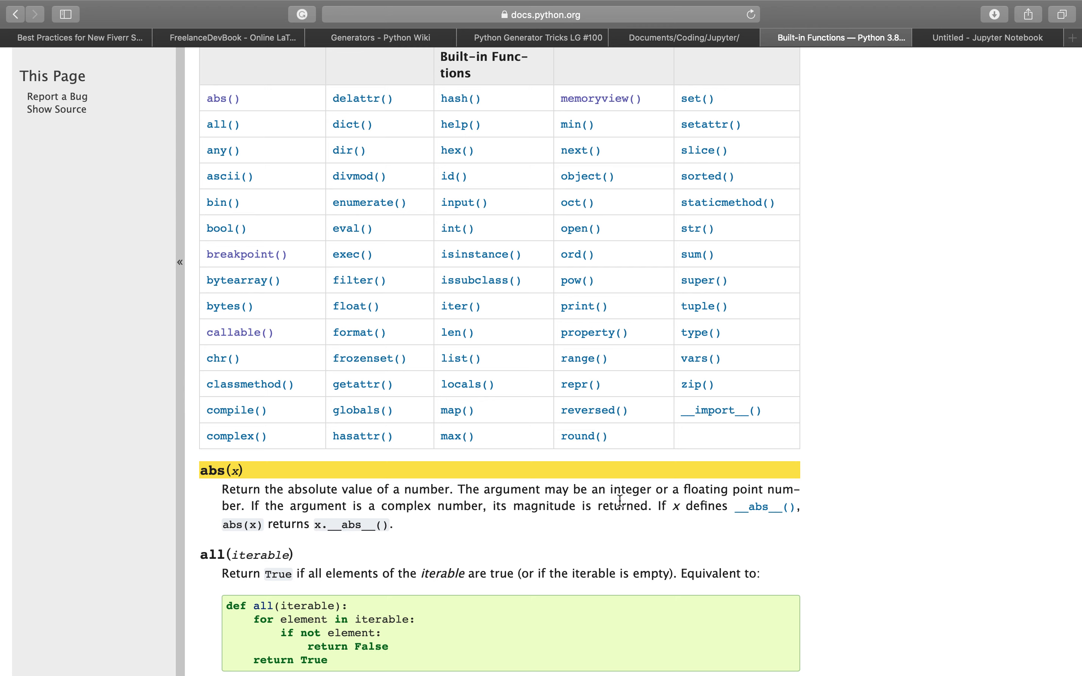
mouse_move(702, 504)
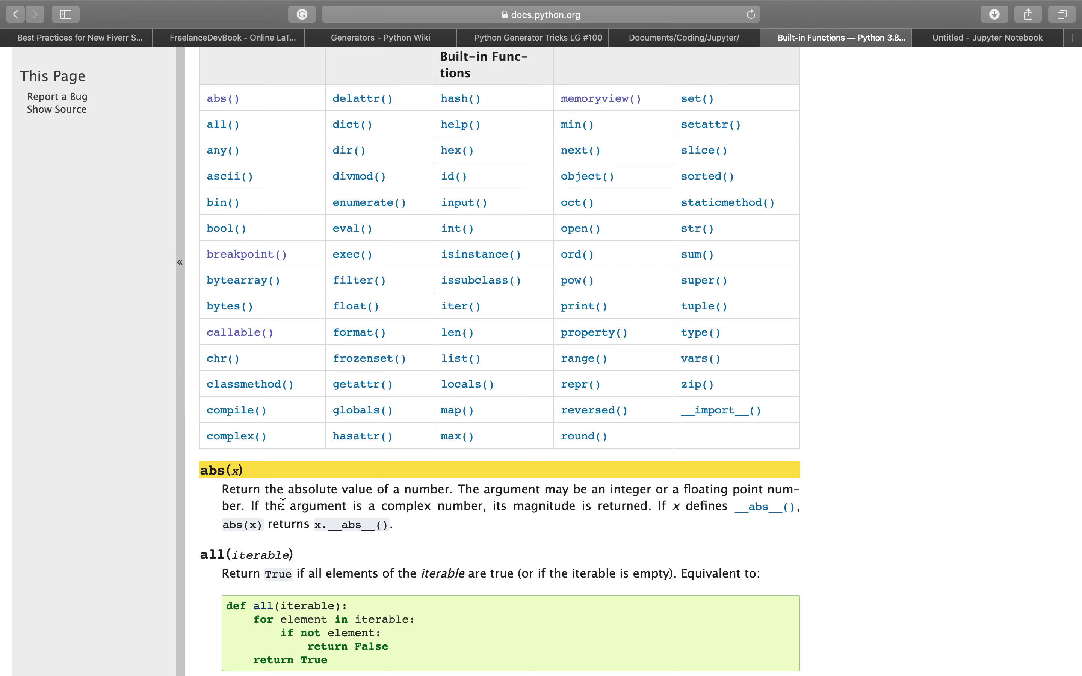
mouse_move(678, 526)
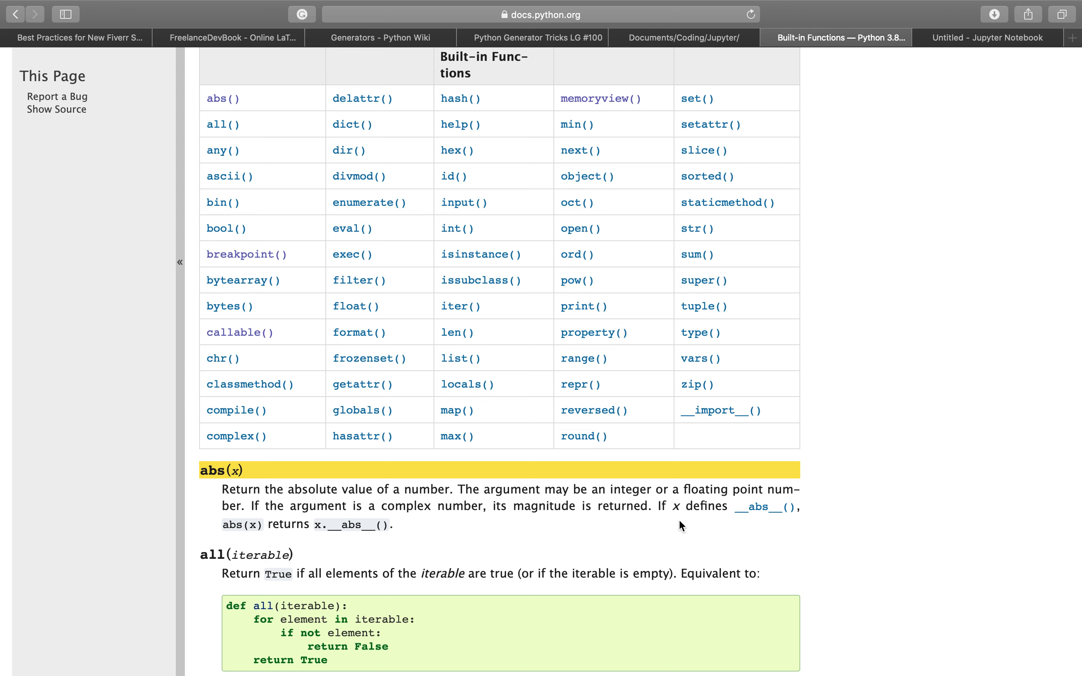
mouse_move(782, 512)
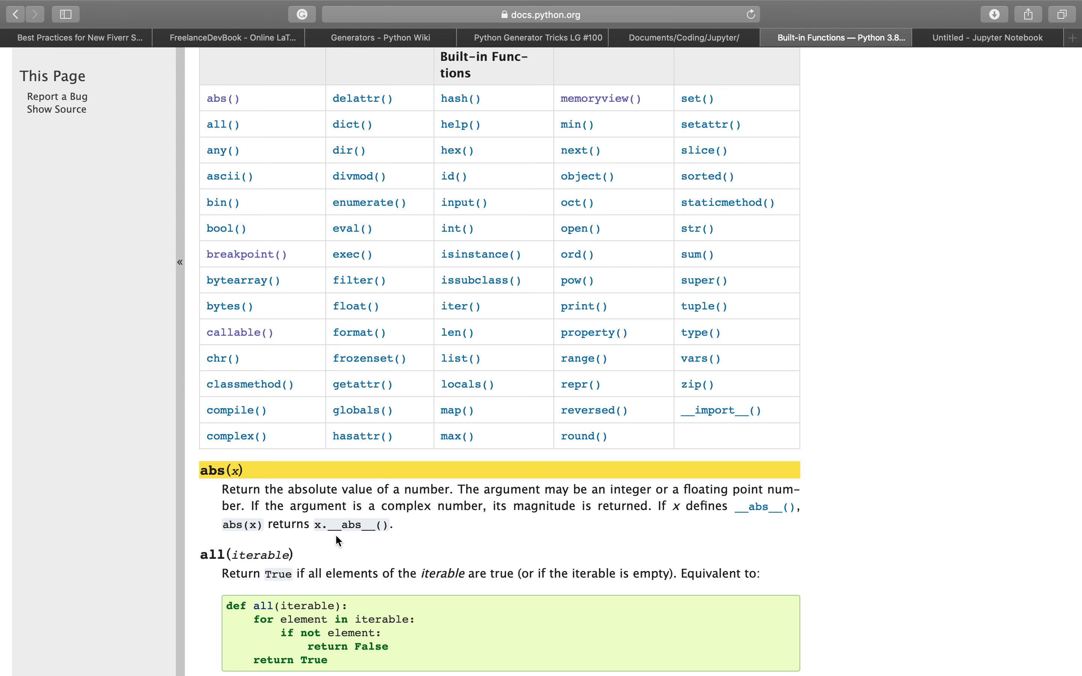
mouse_move(371, 529)
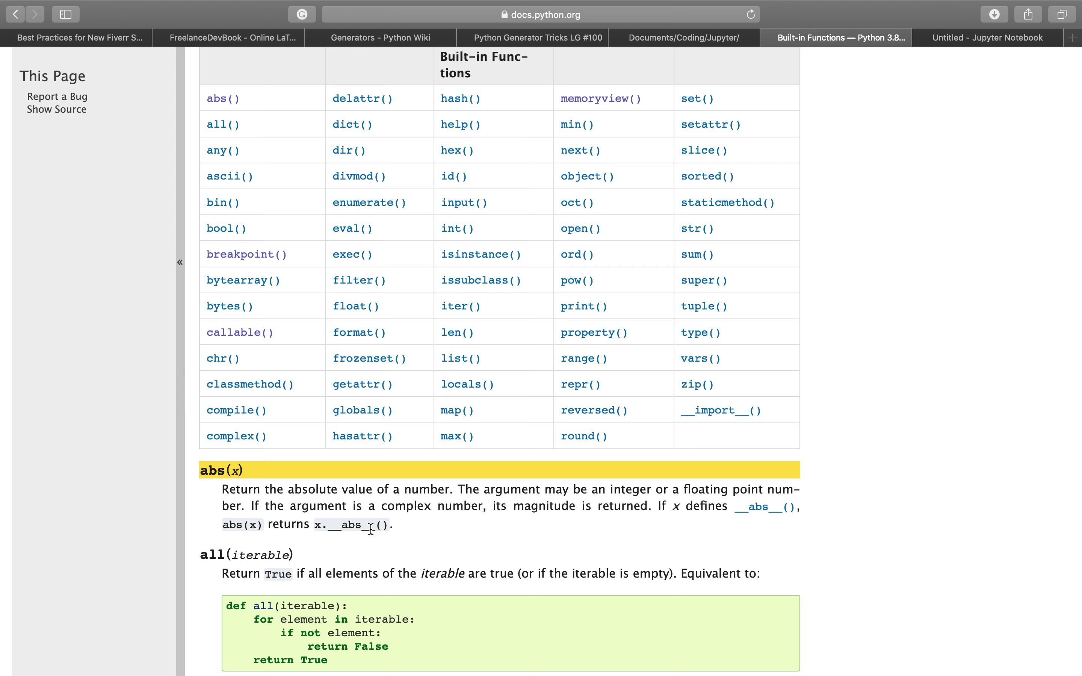
mouse_move(460, 536)
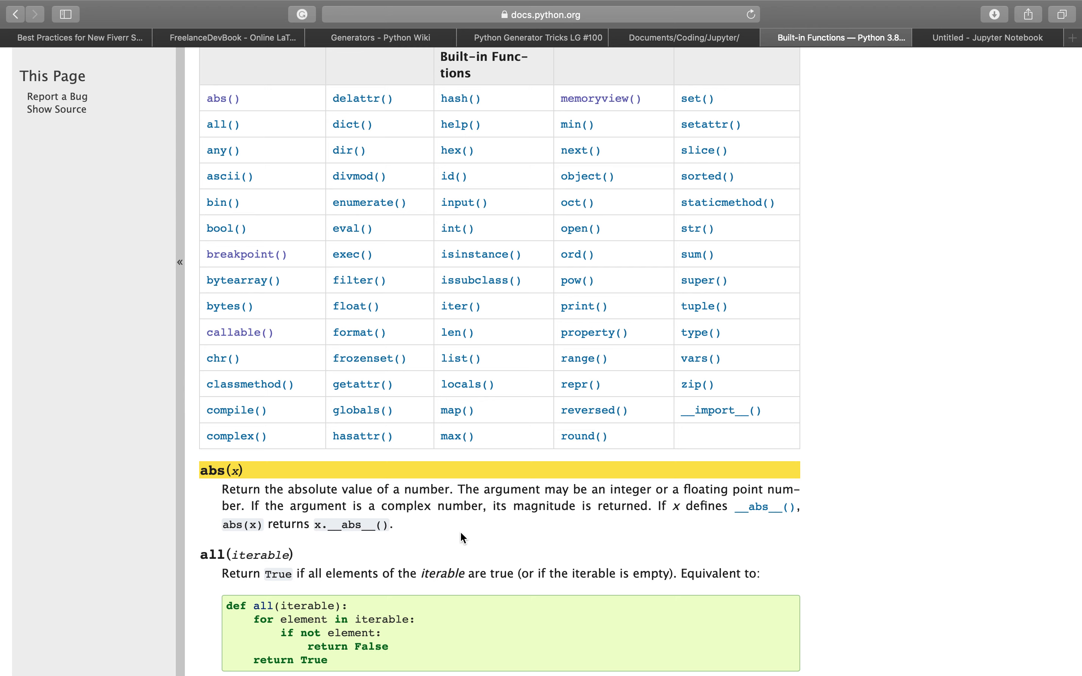
mouse_move(972, 40)
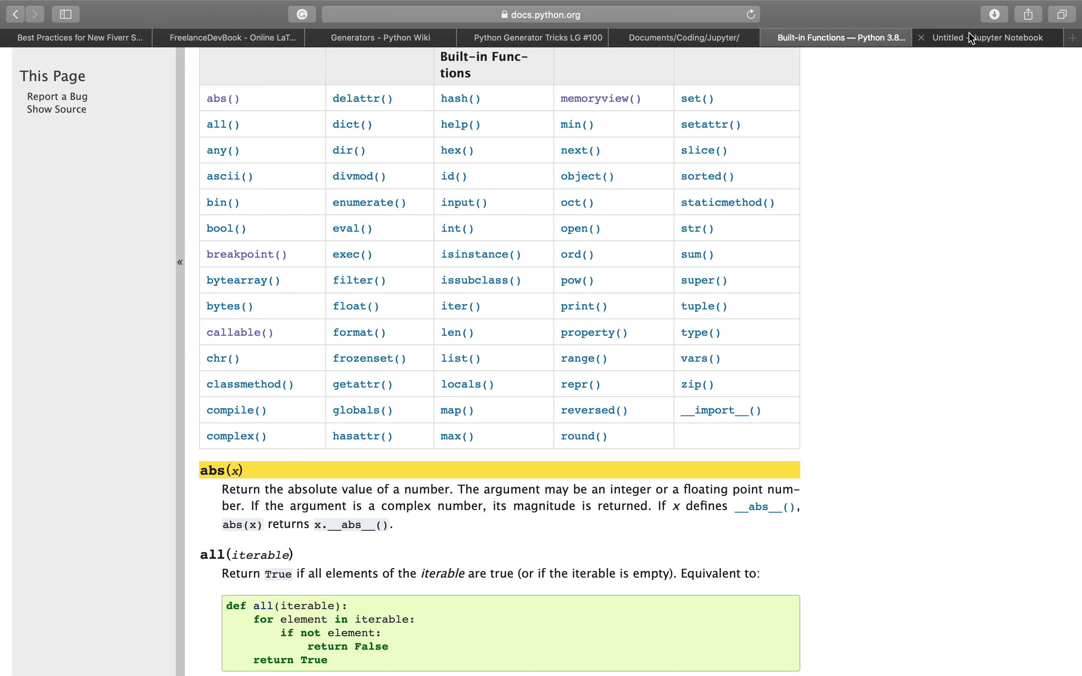
Write x = 5, y = -42.7 and the call abs(x) in the notebook's first cell
click(988, 37)
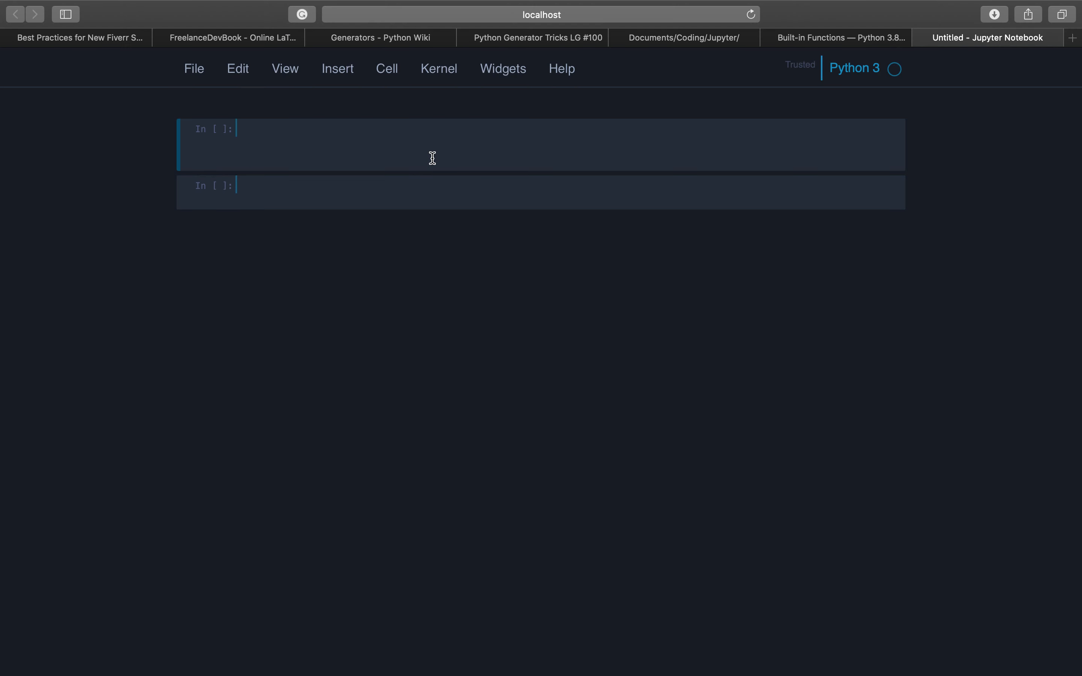
text(x)
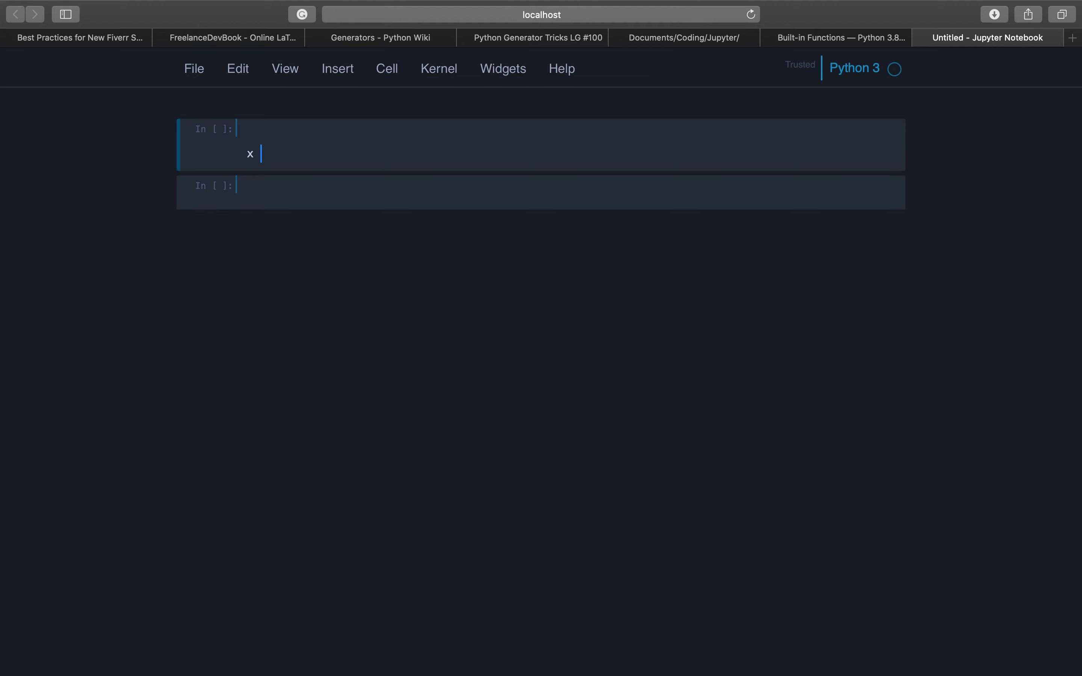
text(=)
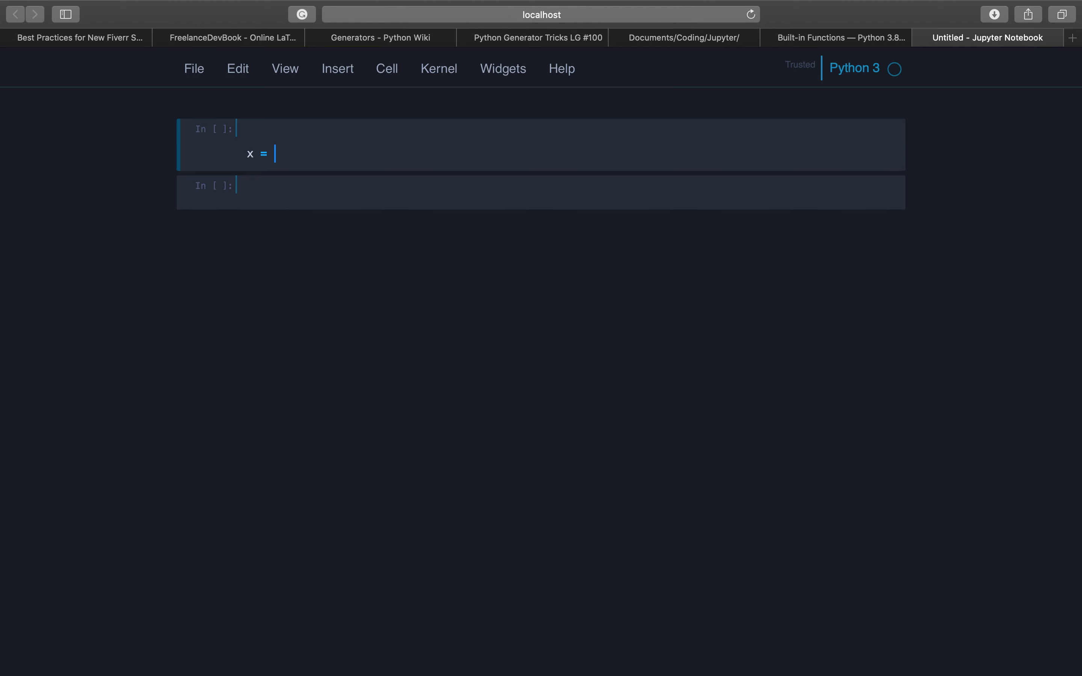
text(5)
text(y)
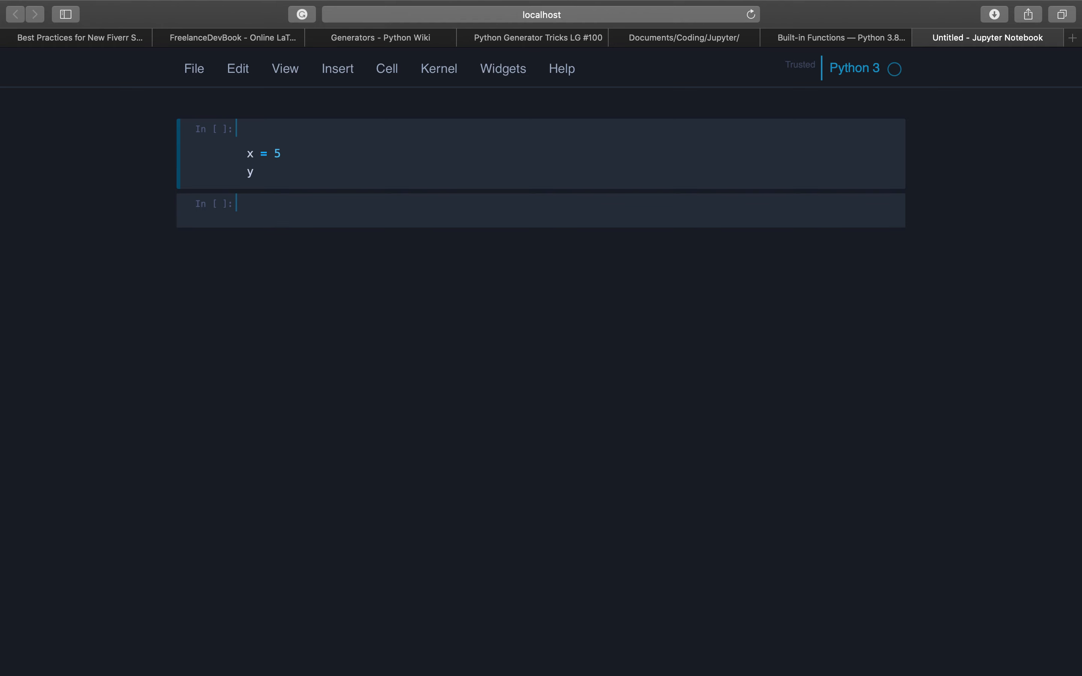
text(=)
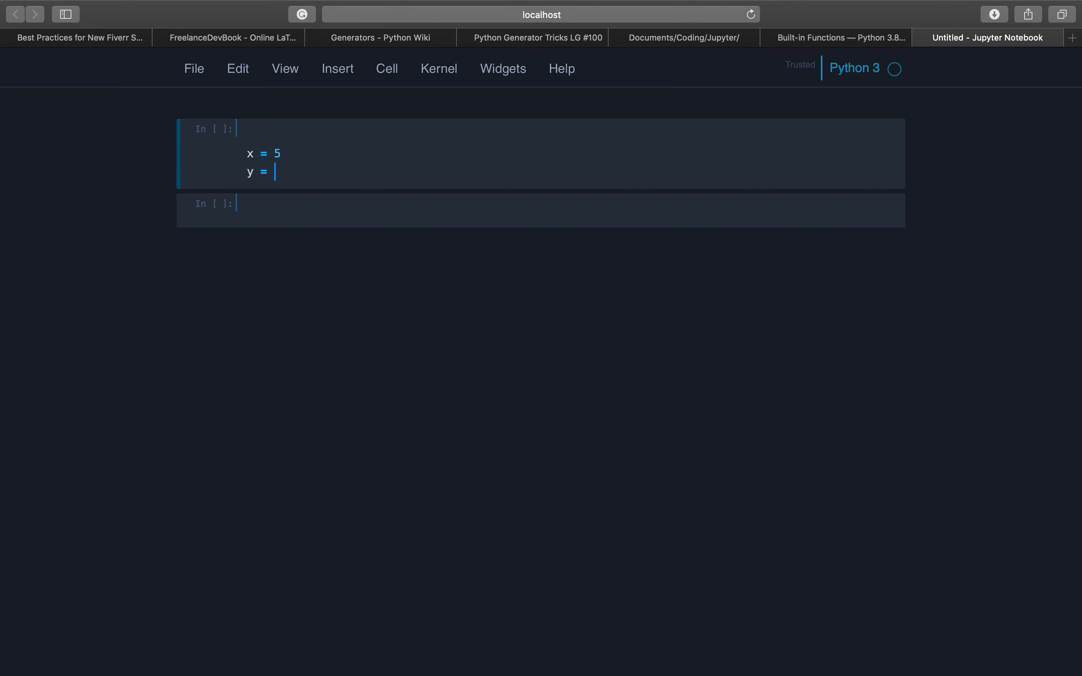
text(-)
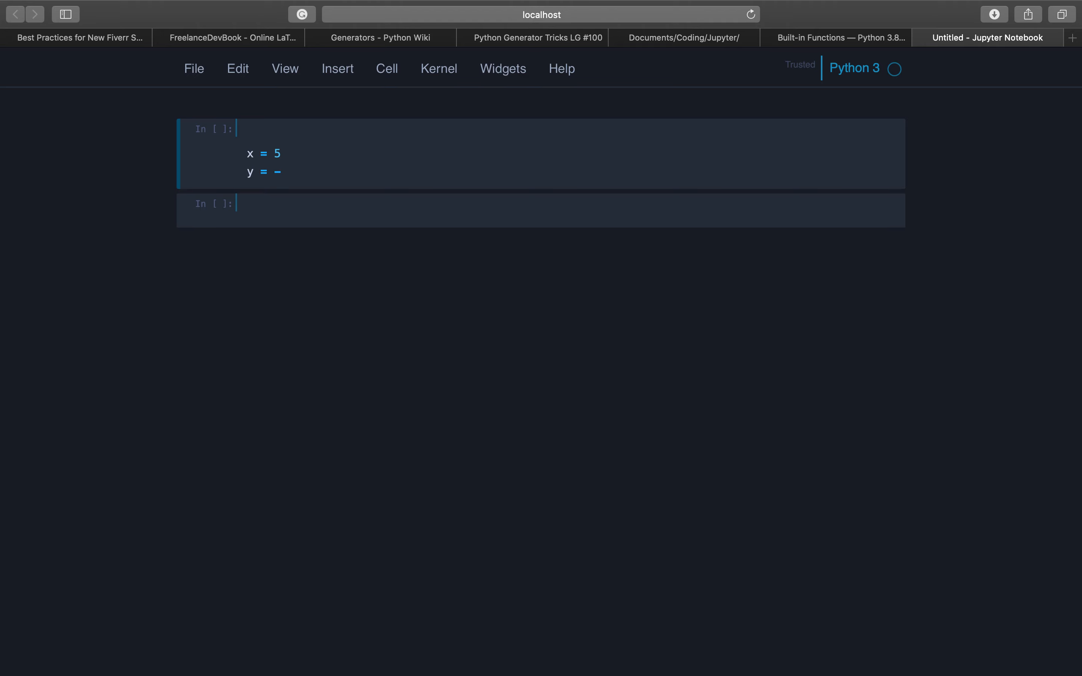
text(42.7)
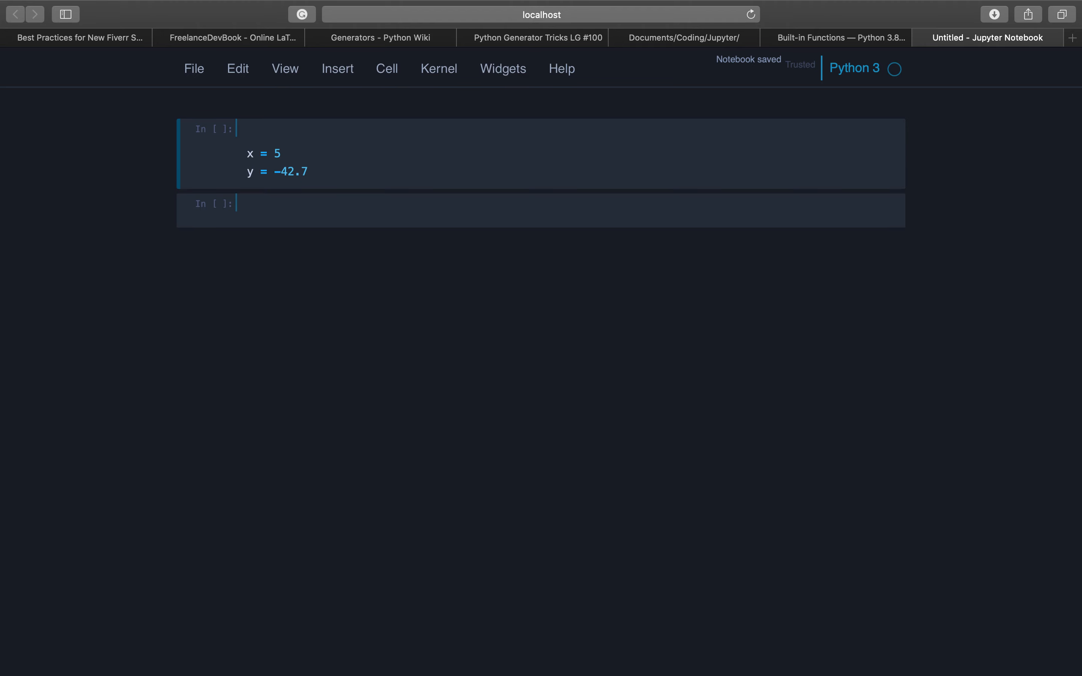
text(abs)
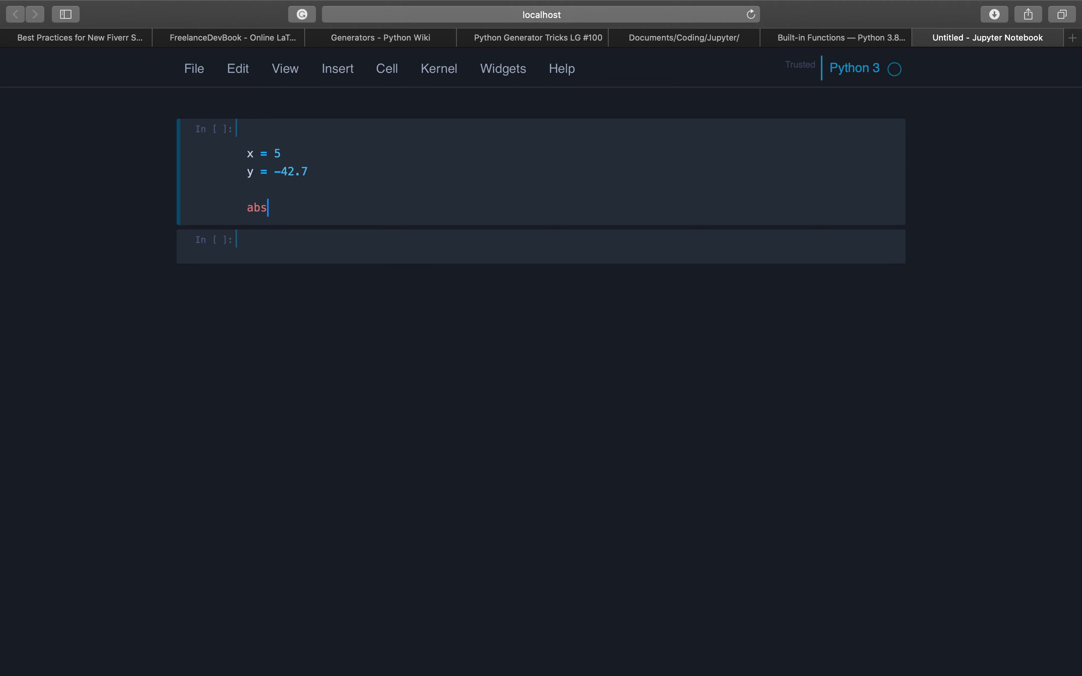
text(())
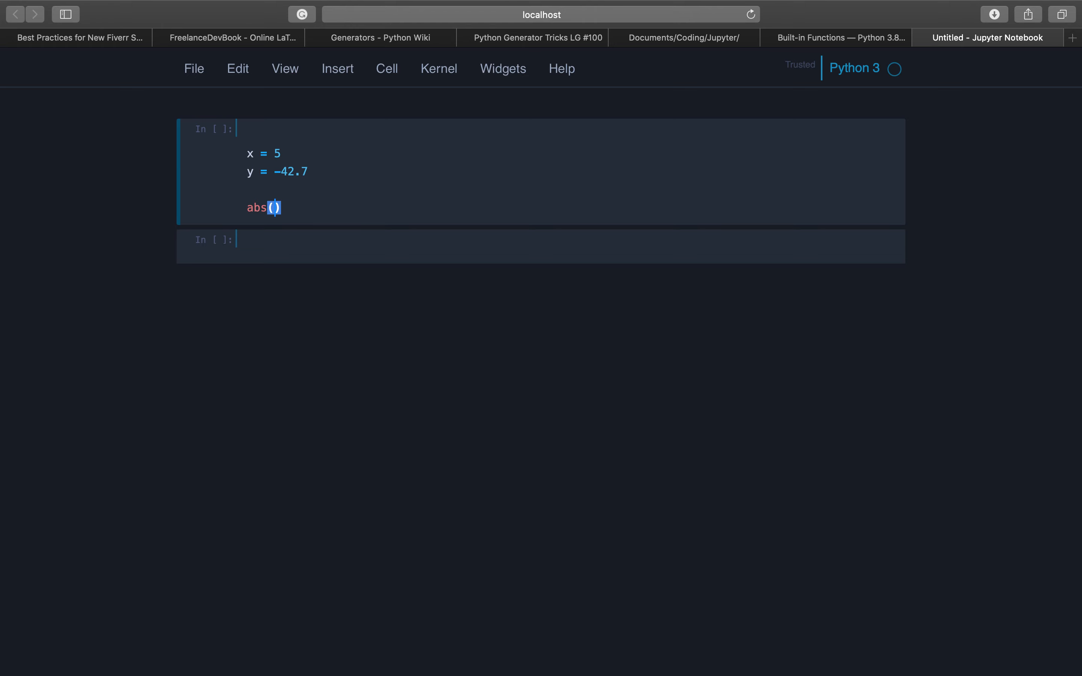
text(x)
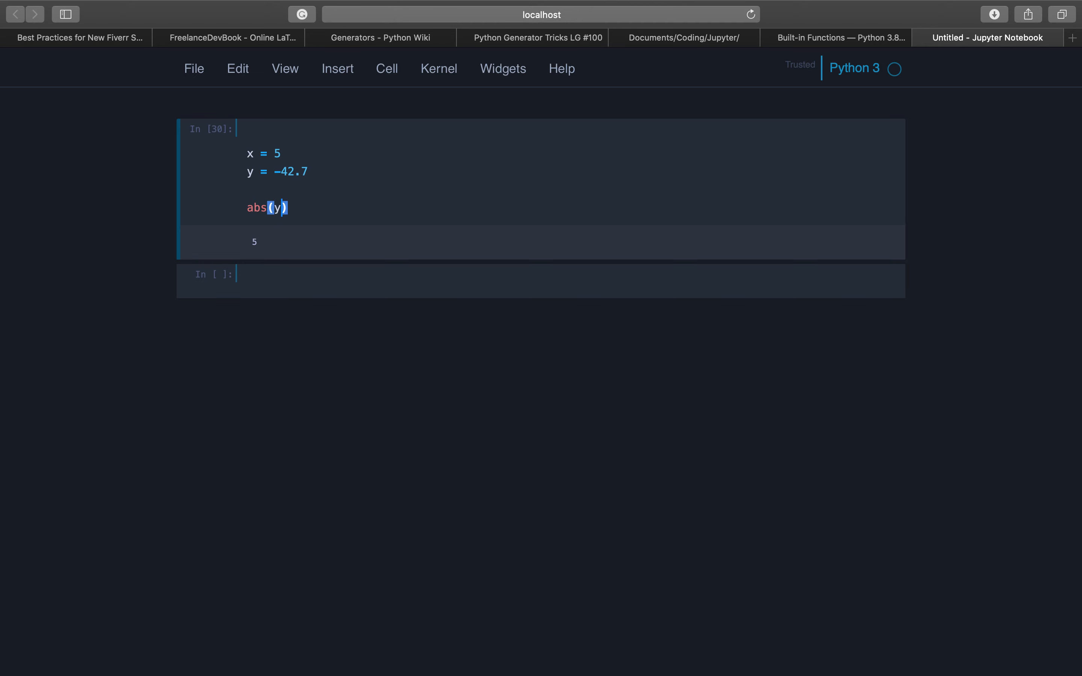
Run the cell so abs(y) outputs 42.7
key(Shift+Enter)
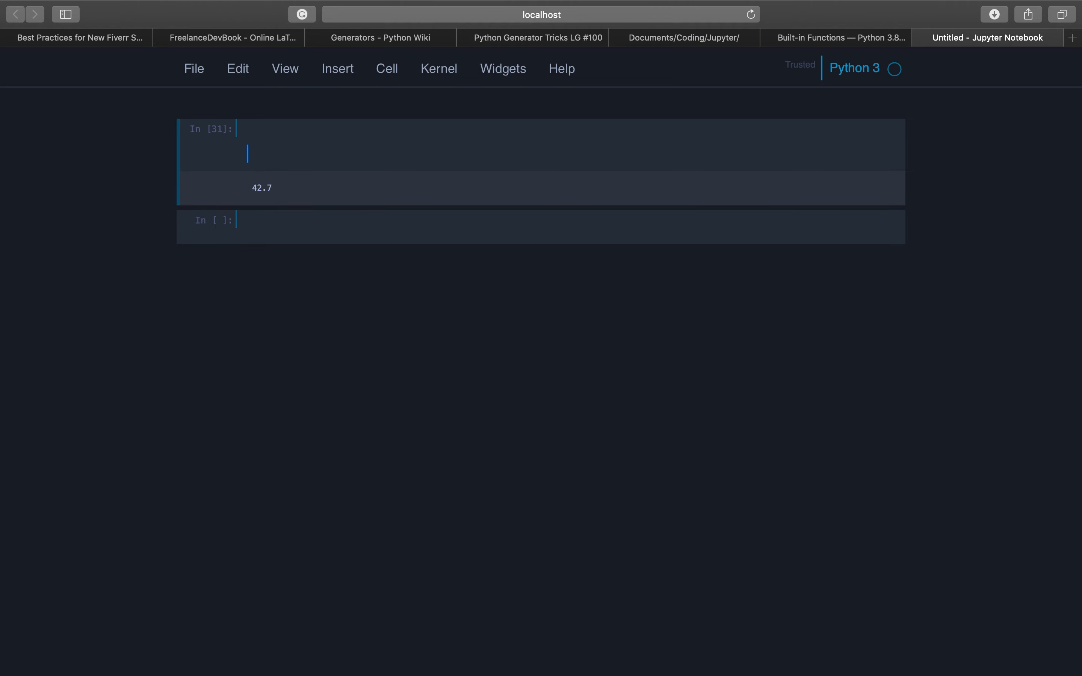
Define MyClass with an __init__ that stores x as self.x
text(c)
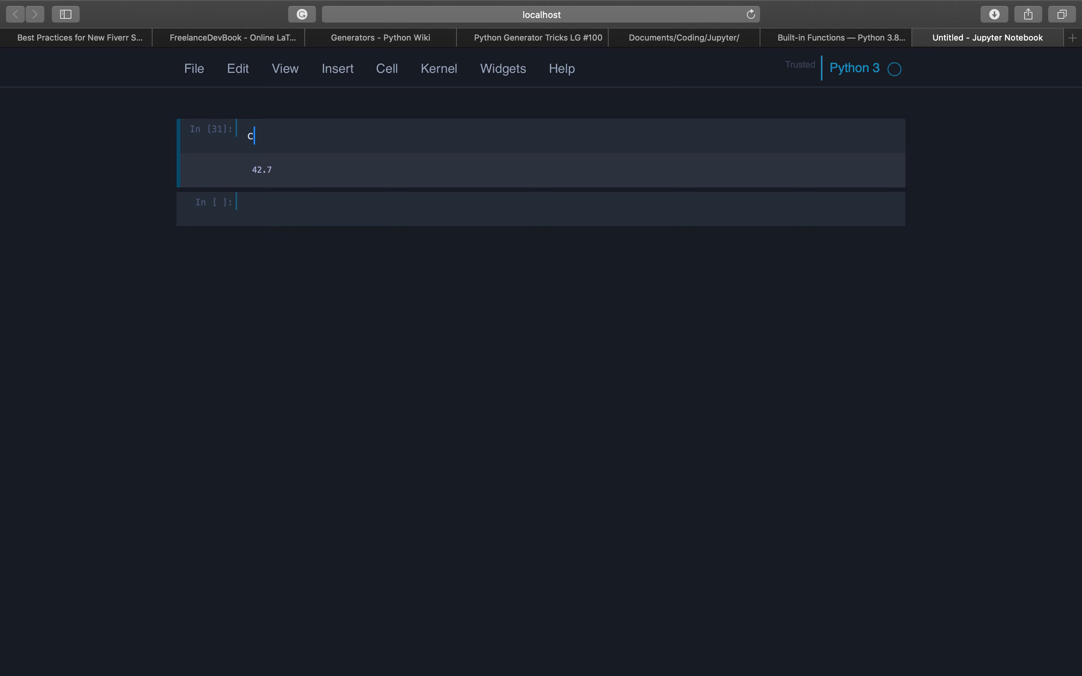
text(lass my)
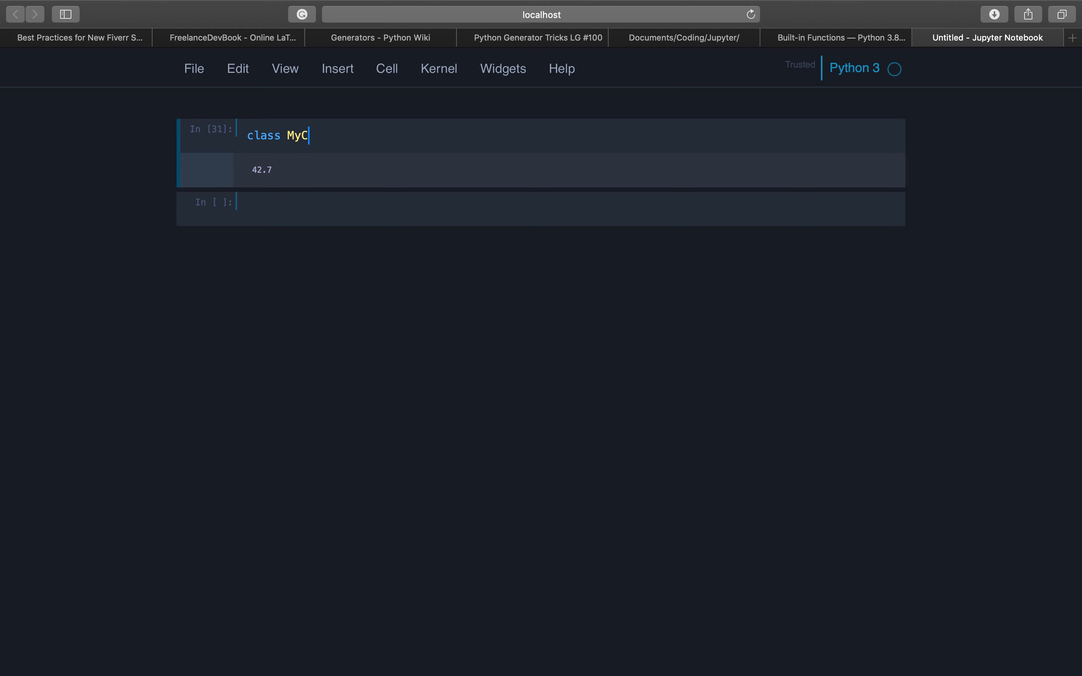
text(lass:)
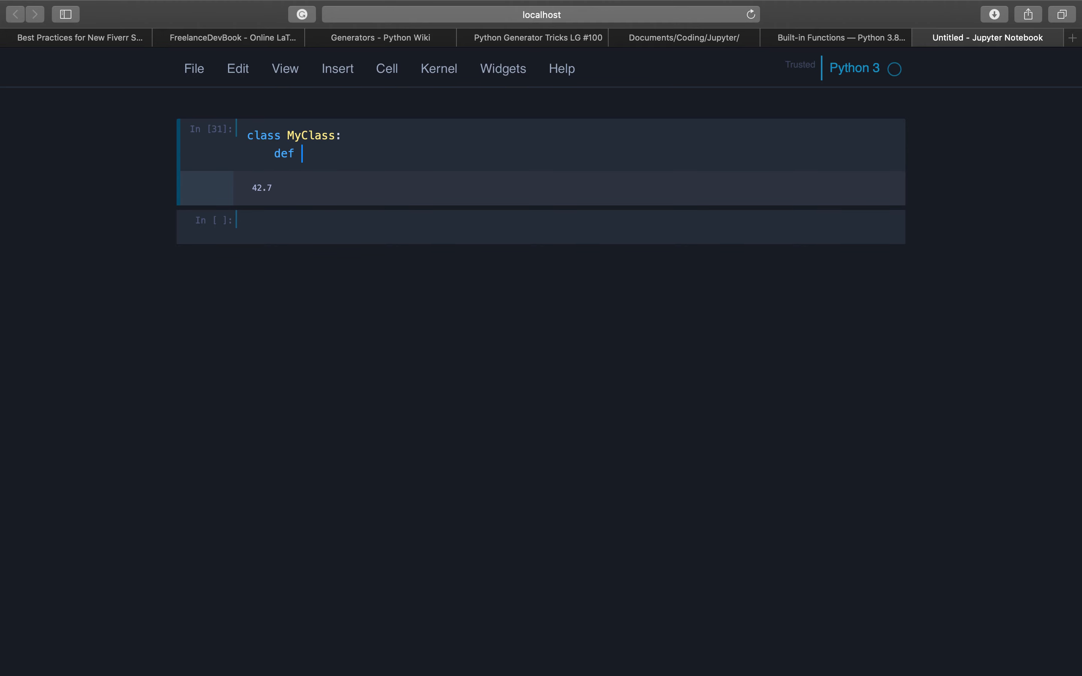
text(__init__(self,)
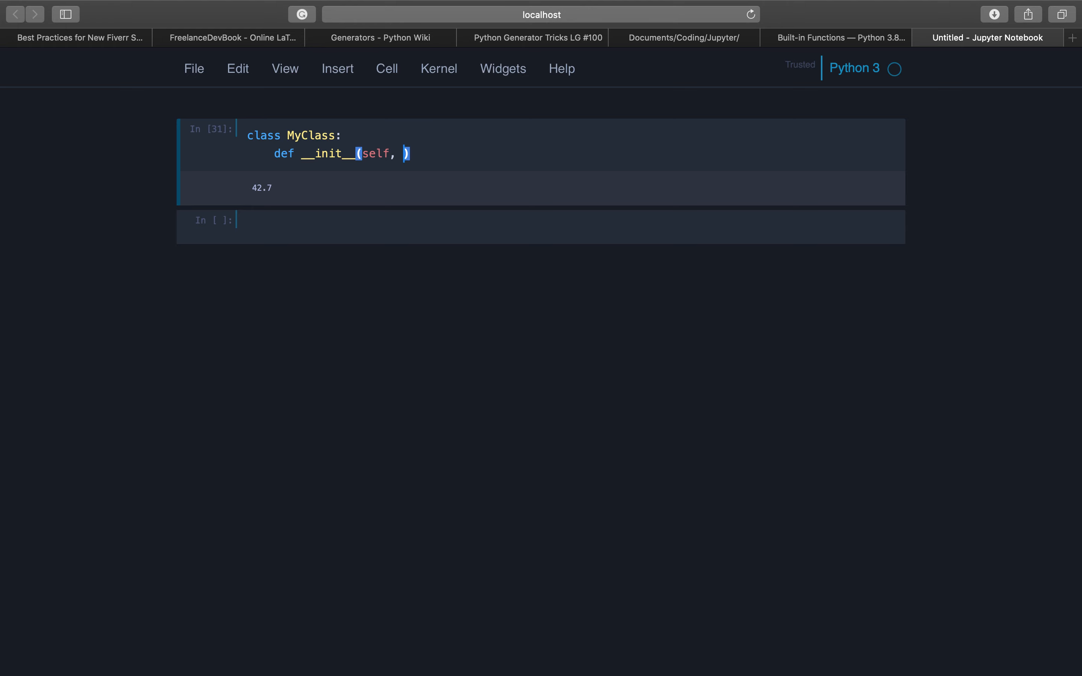
text(x)
text(self)
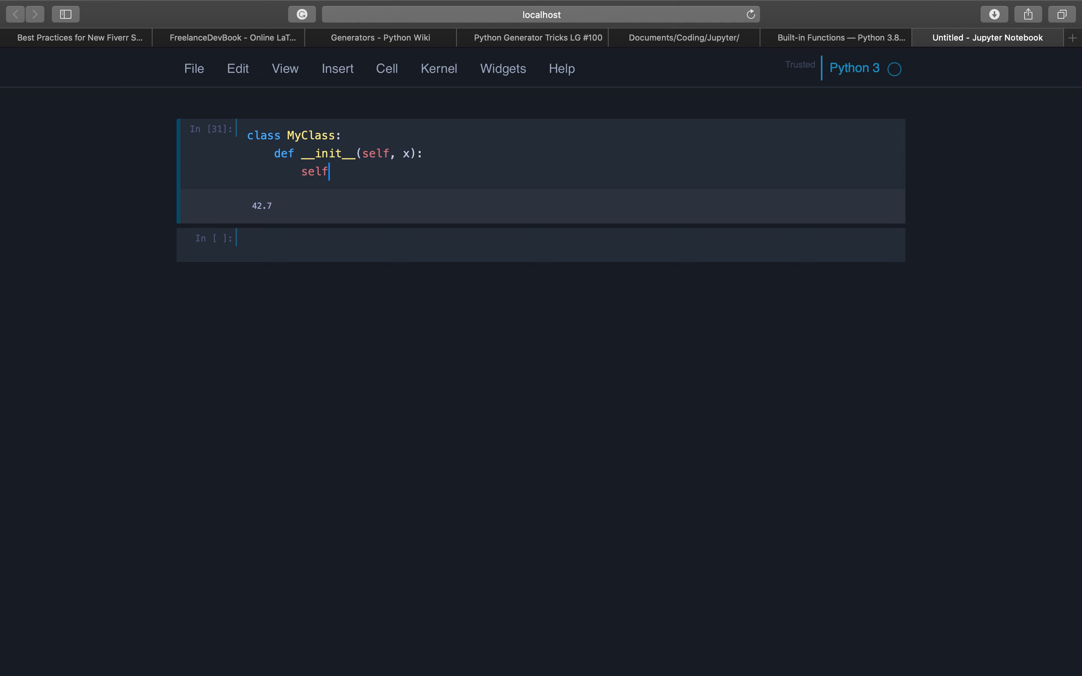
text(.x =)
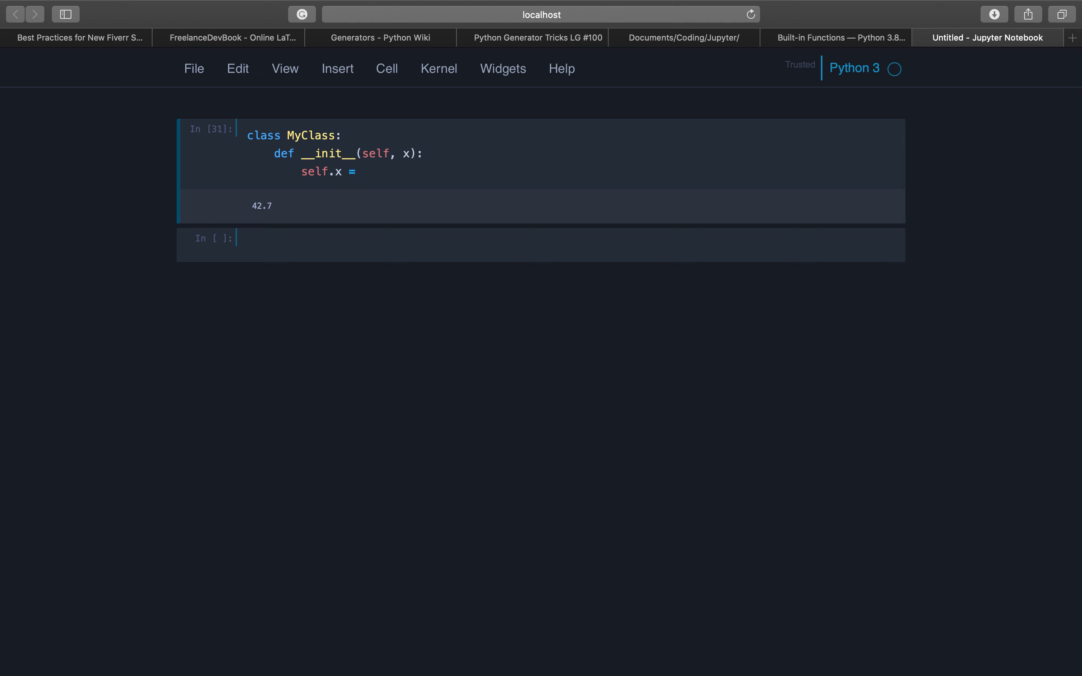
text(x)
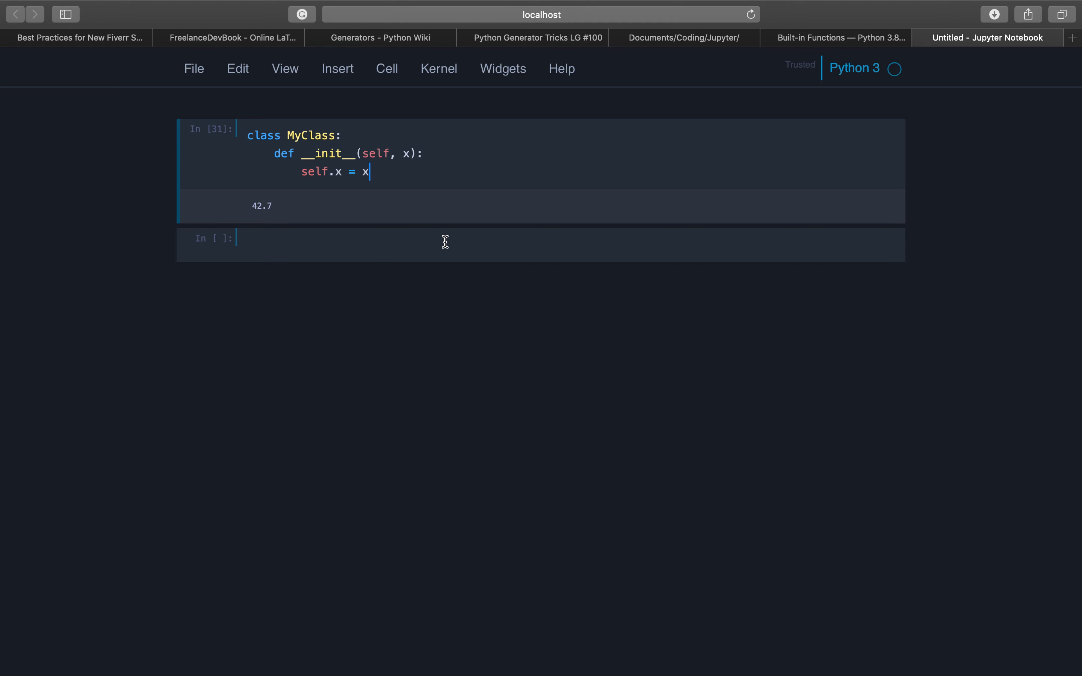
Add an __abs__ method returning 42 and create x = MyClass(-5)
text(def)
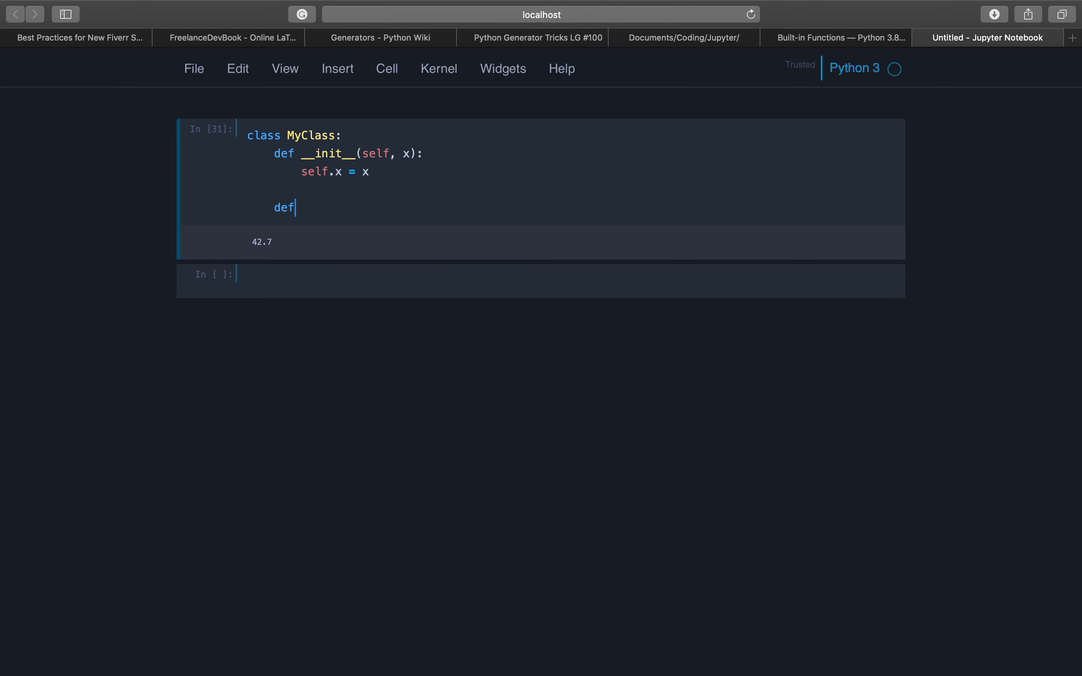
text(__abs__(sel)
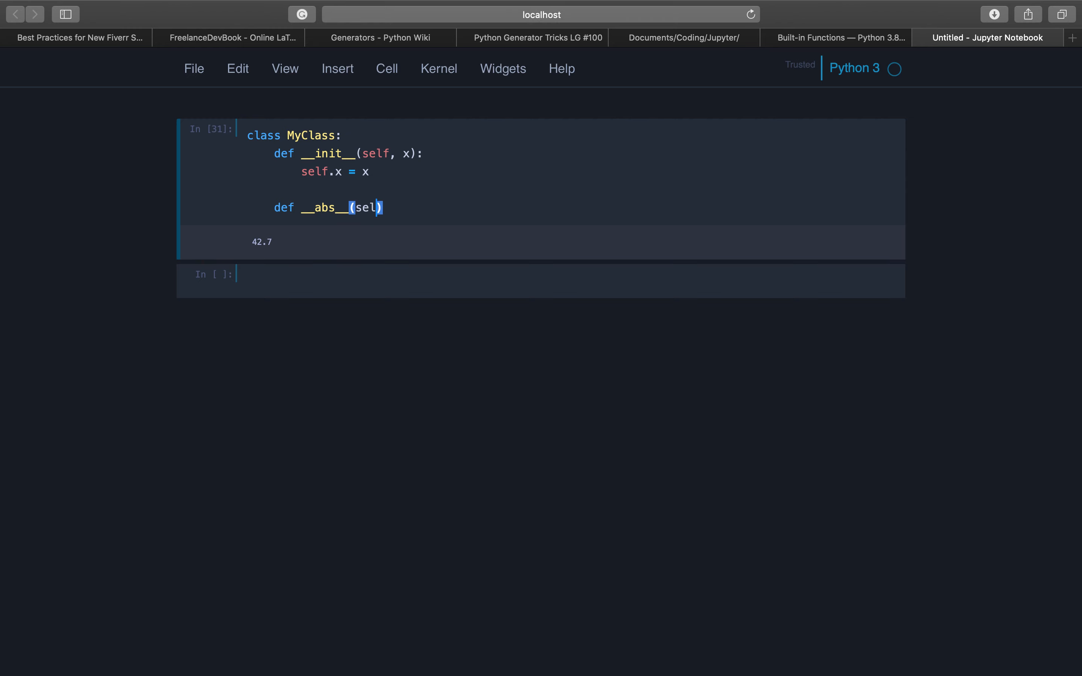
text(f)
text(retur)
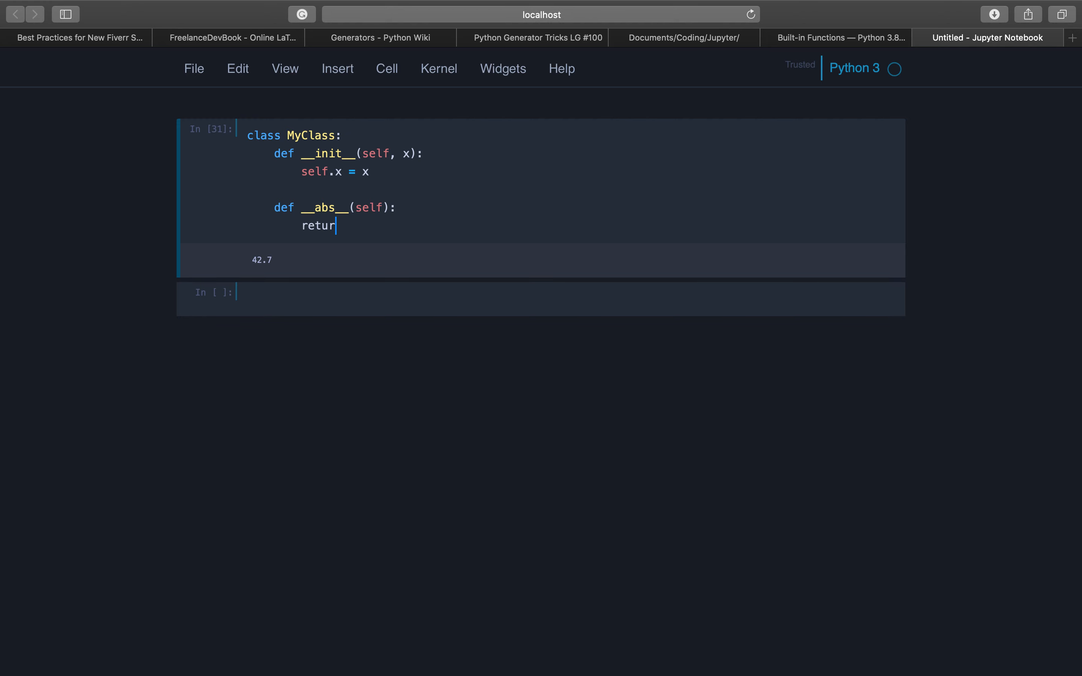
text("n ")
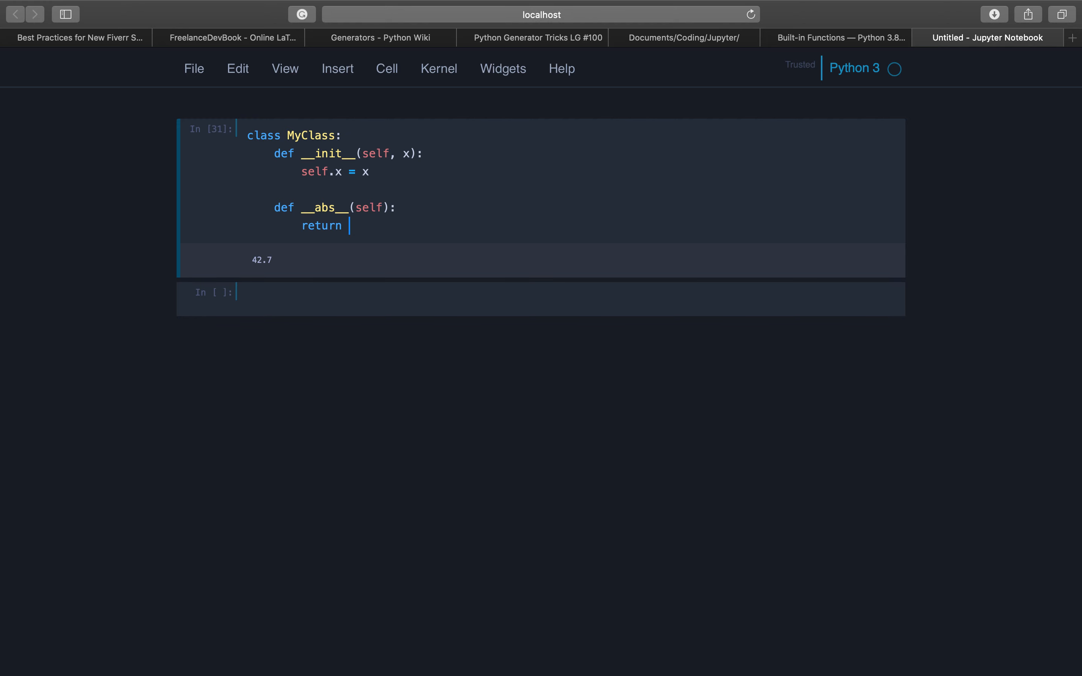
text(42)
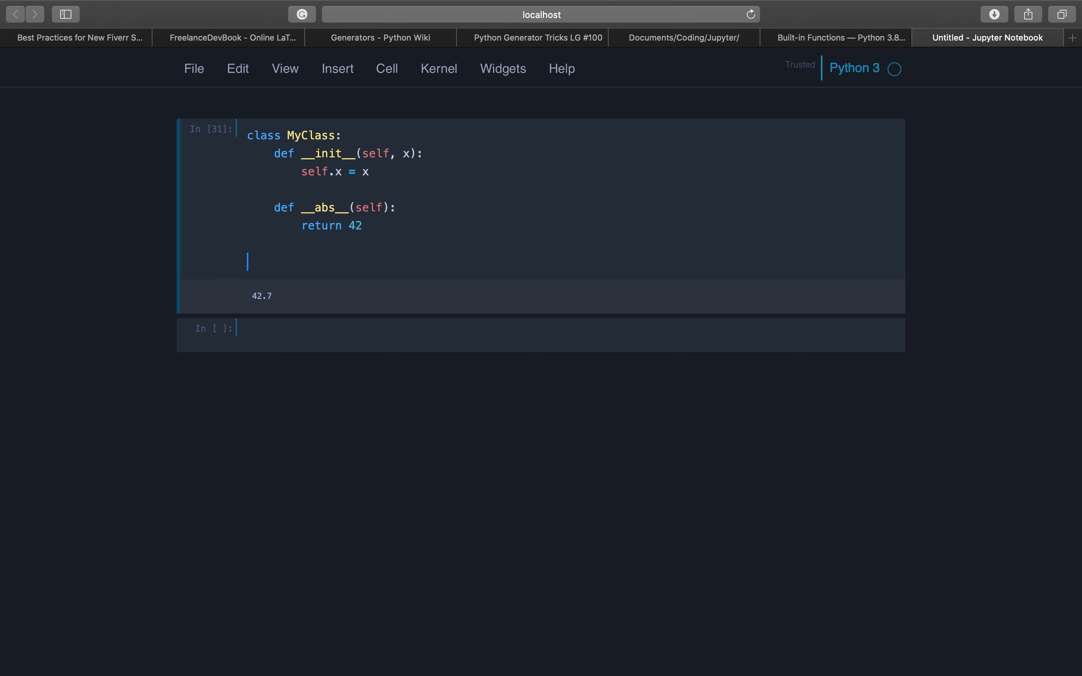
text(x =)
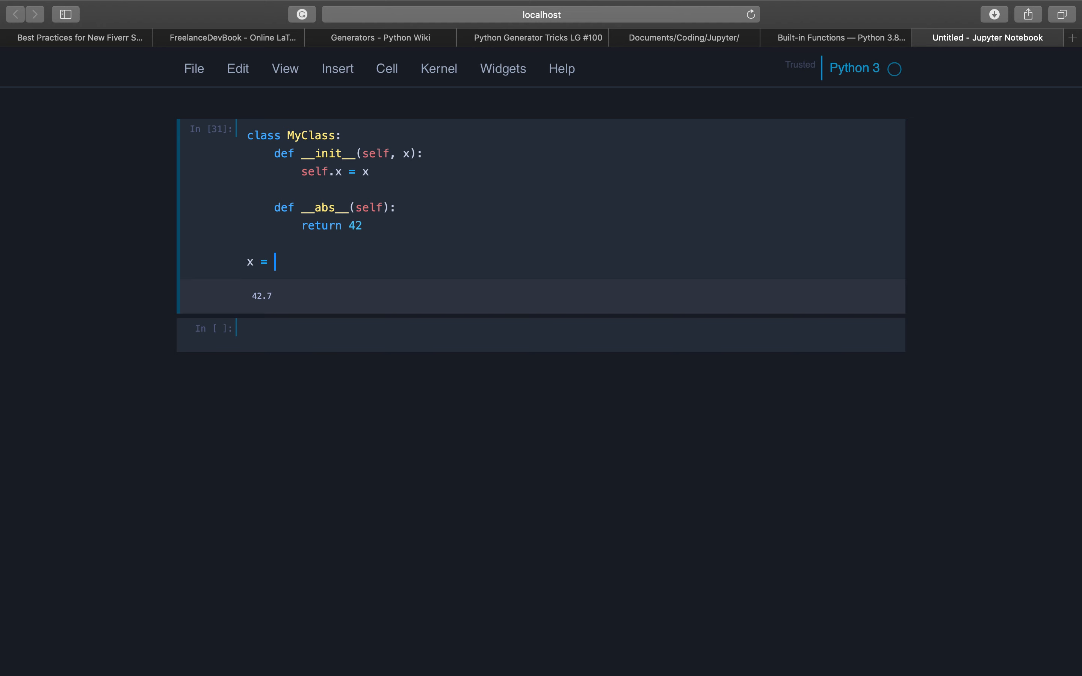
text(My)
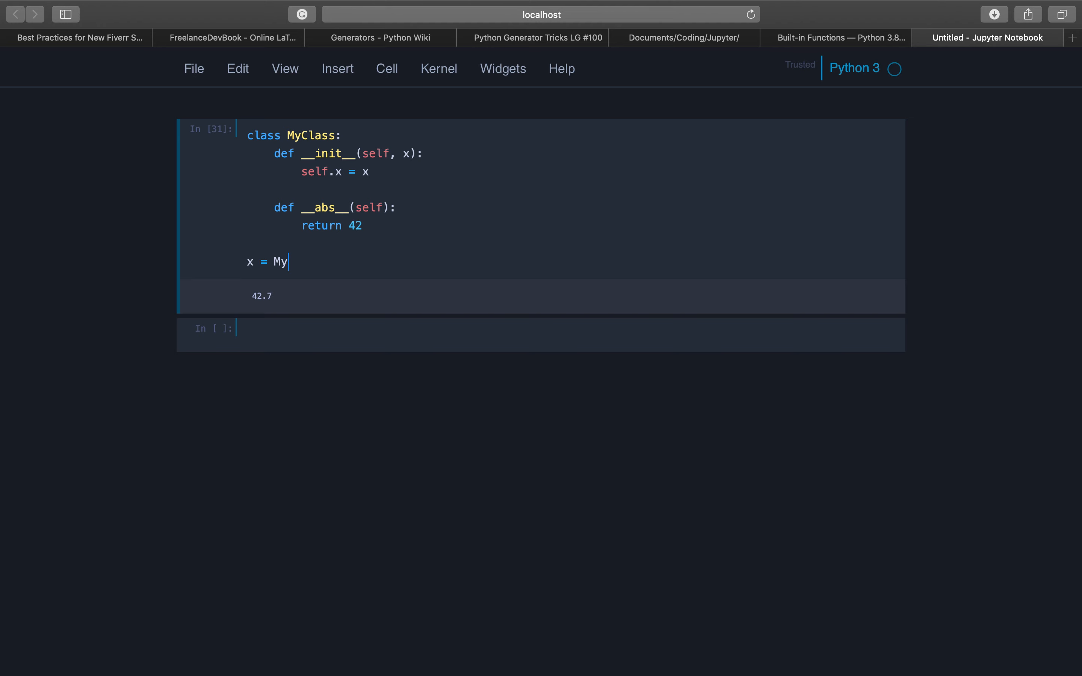
text(Class())
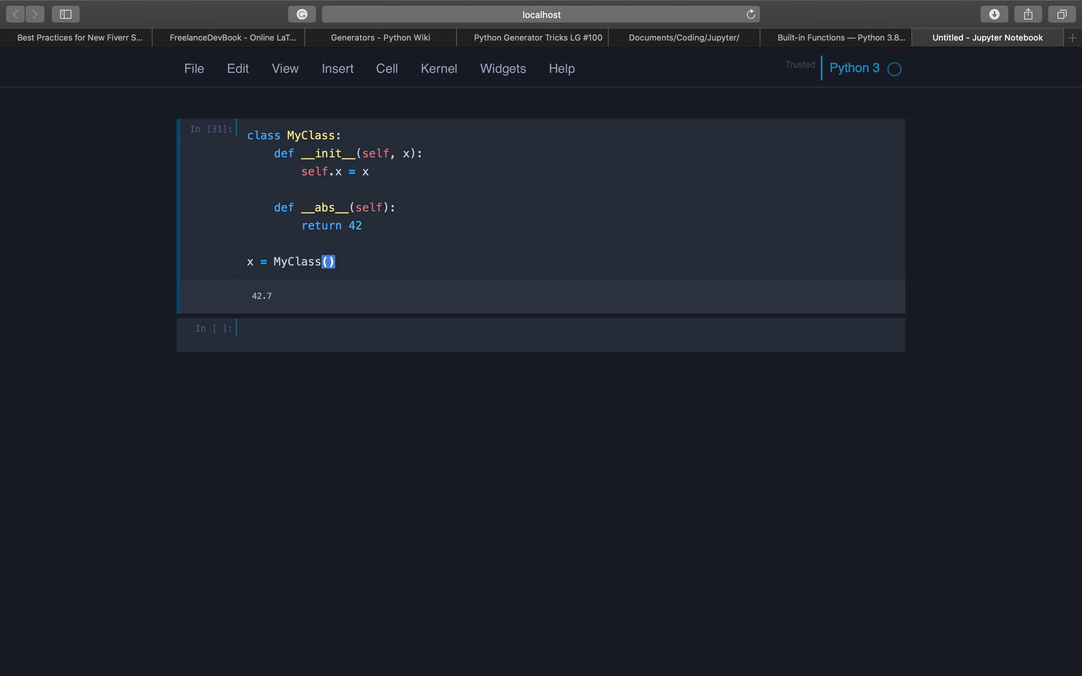
text(-5)
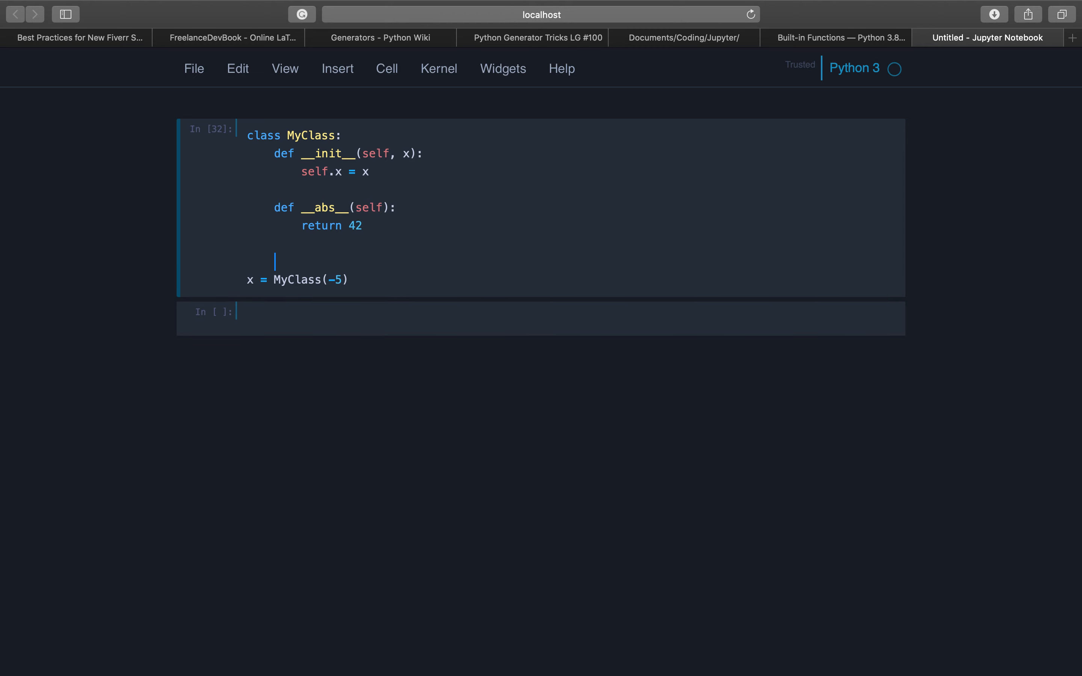
Evaluate abs(x) in the empty cell to get 42 from the custom __abs__
click(356, 316)
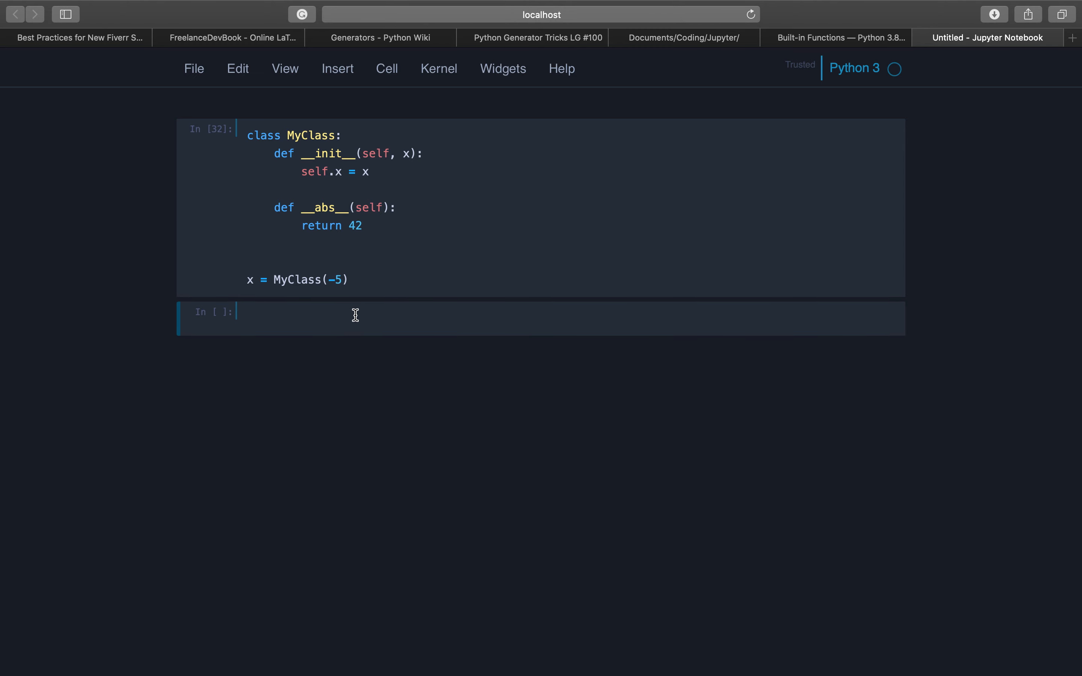
text(abs(x))
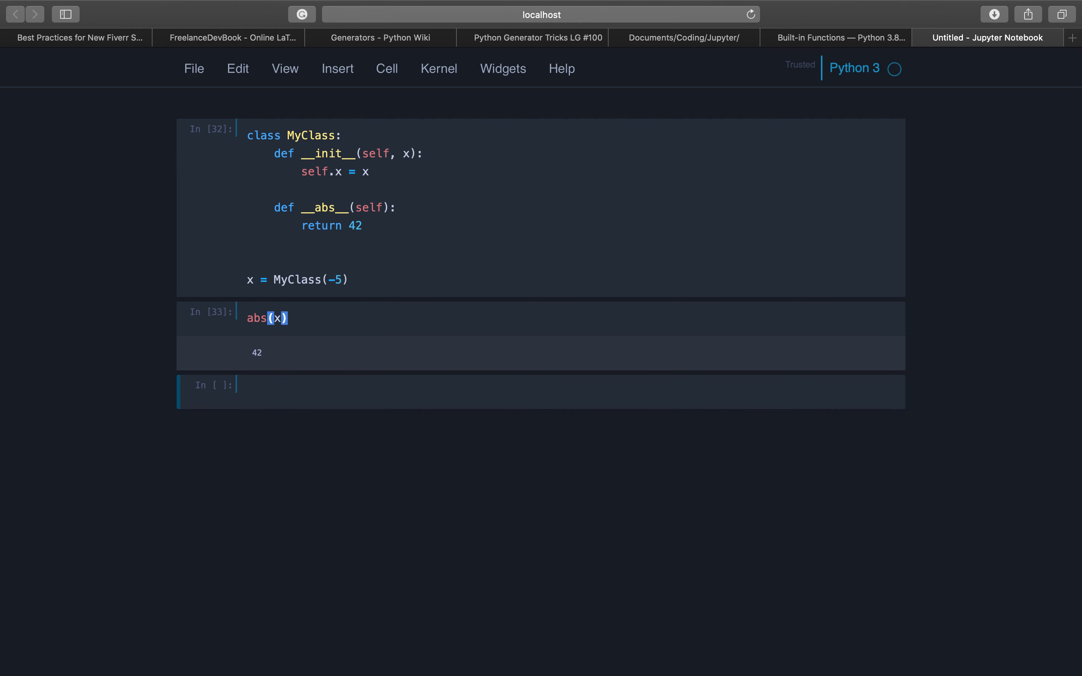
mouse_move(791, 26)
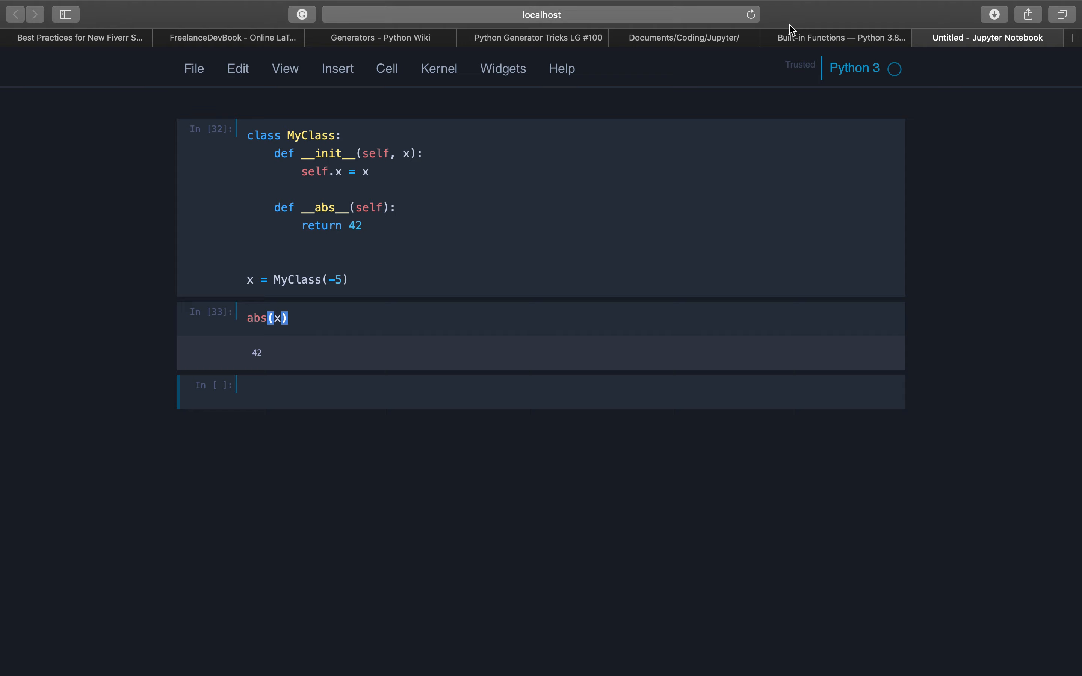
click(837, 37)
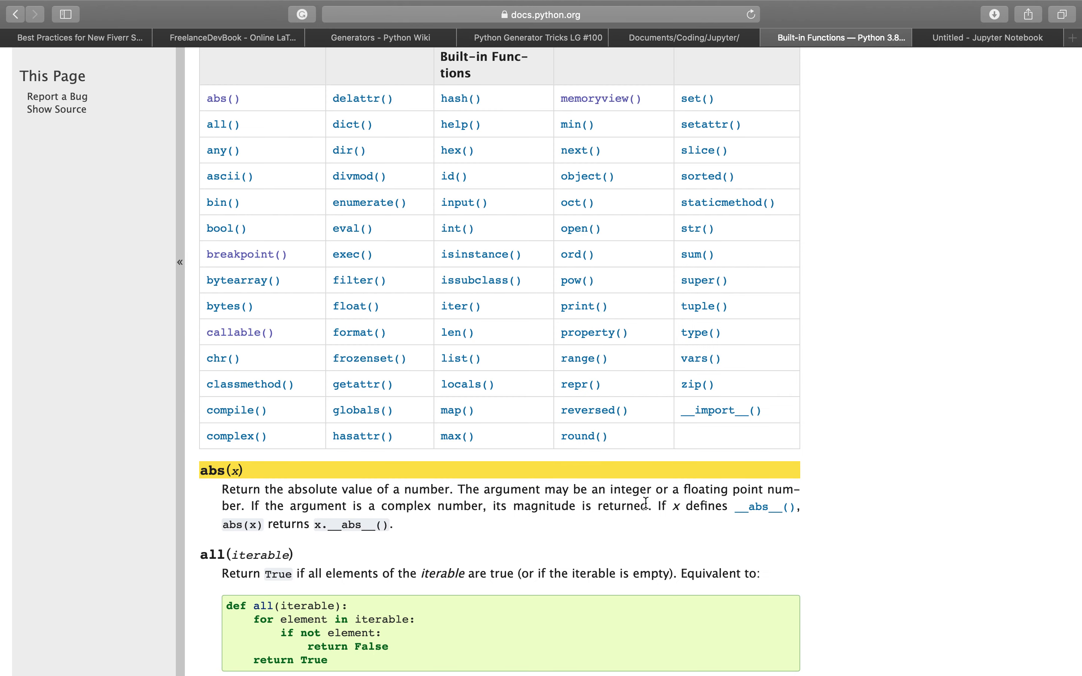
mouse_move(785, 510)
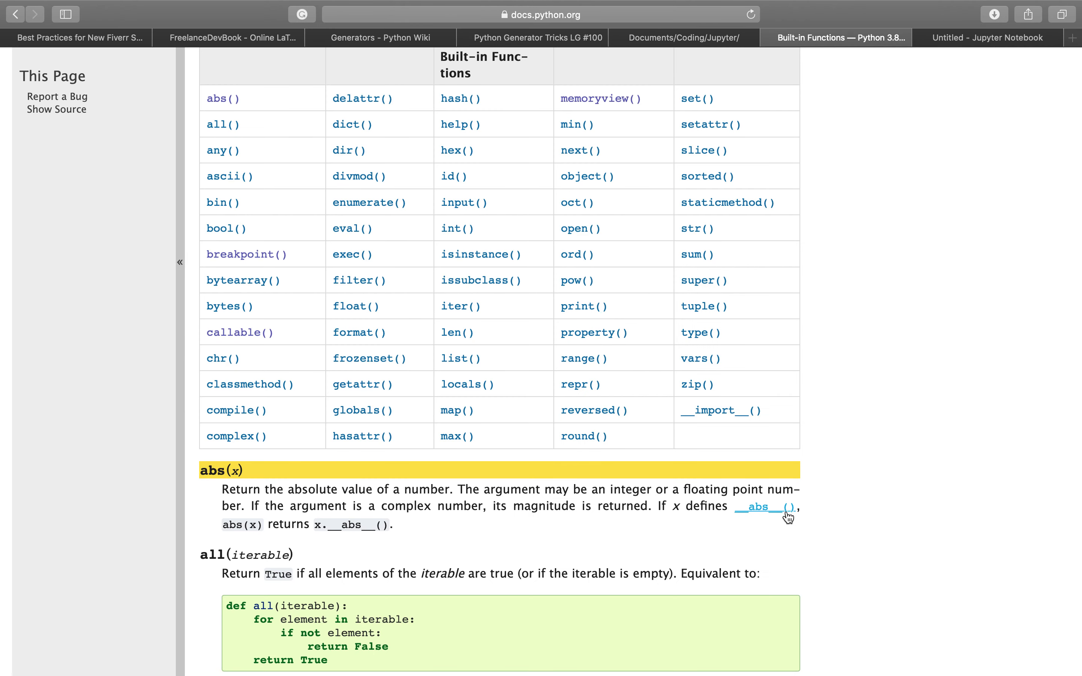
mouse_move(223, 528)
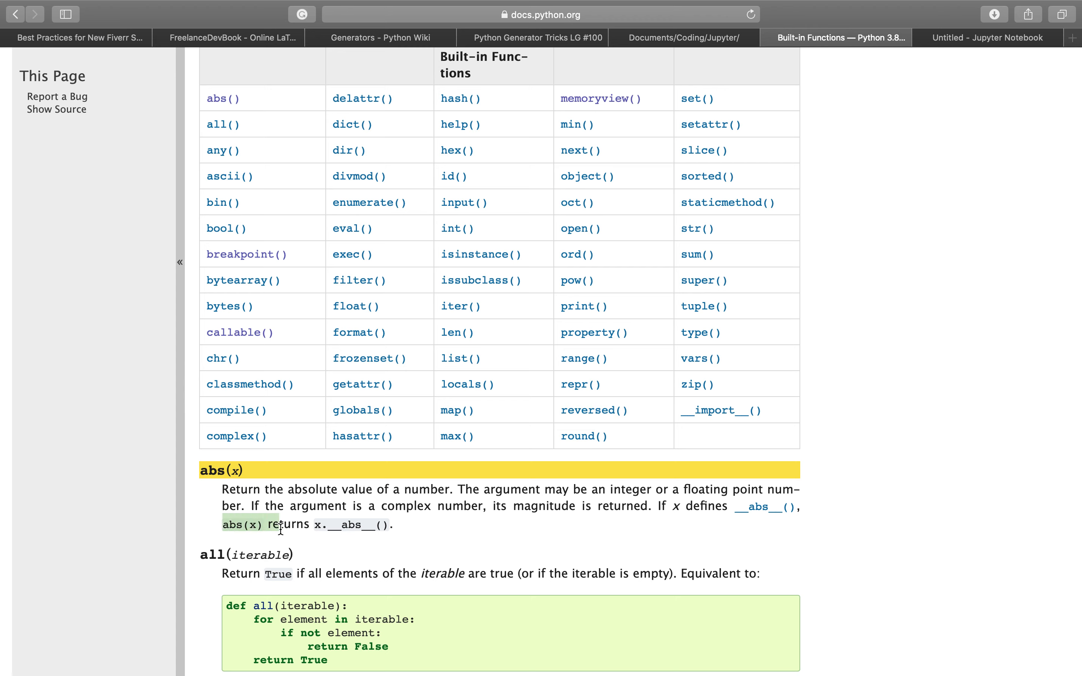
mouse_move(313, 524)
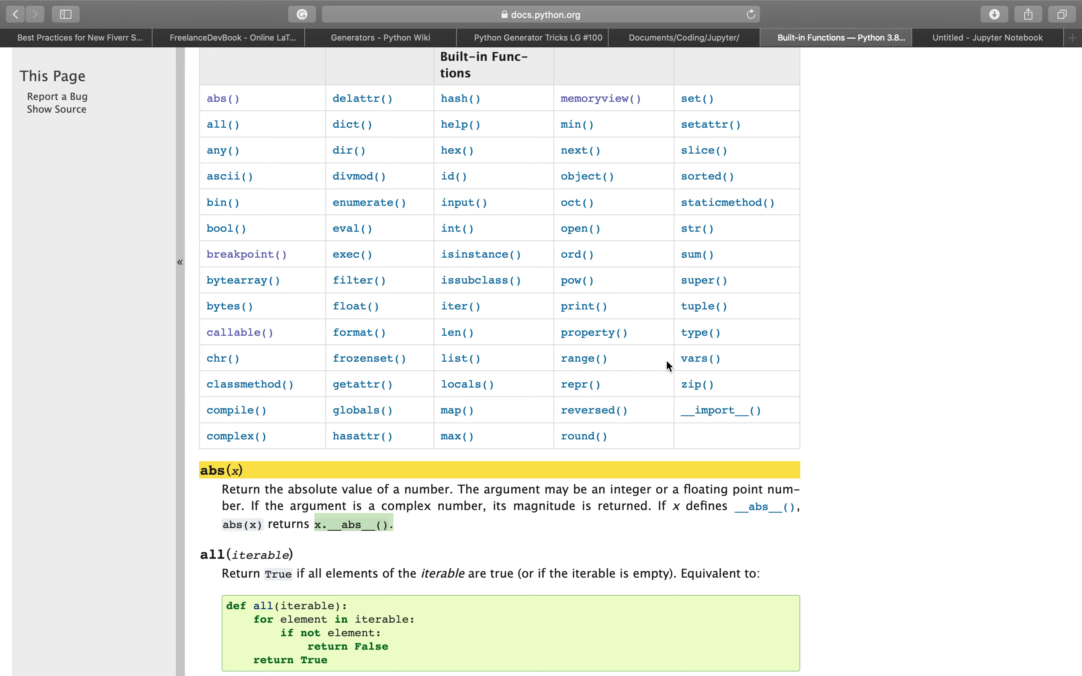
click(988, 37)
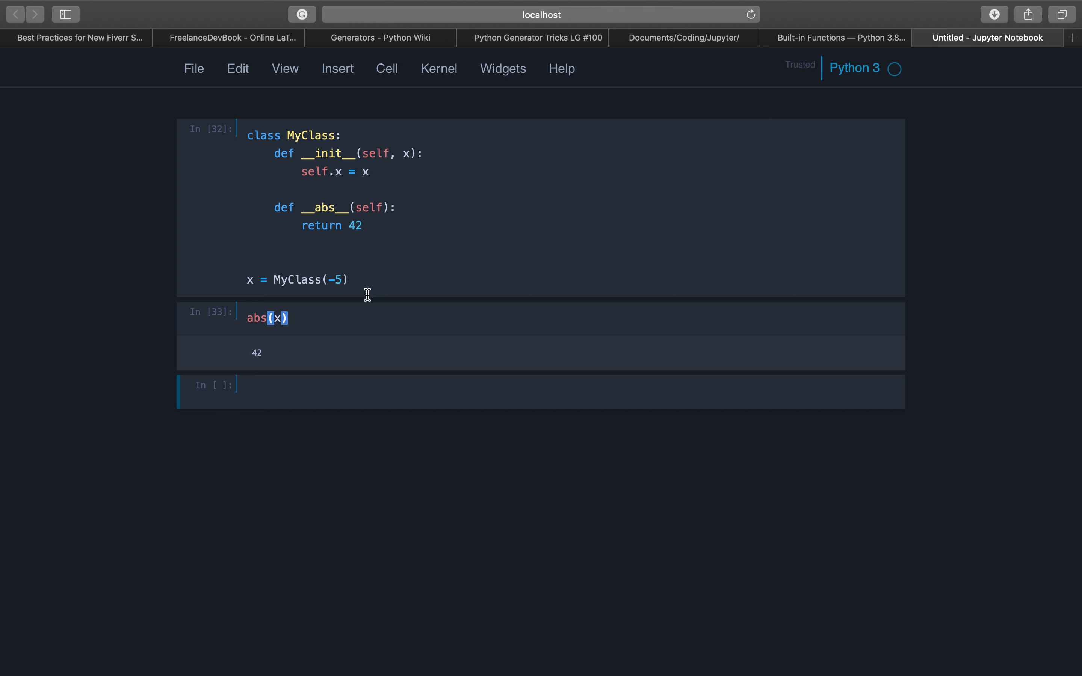
mouse_move(341, 209)
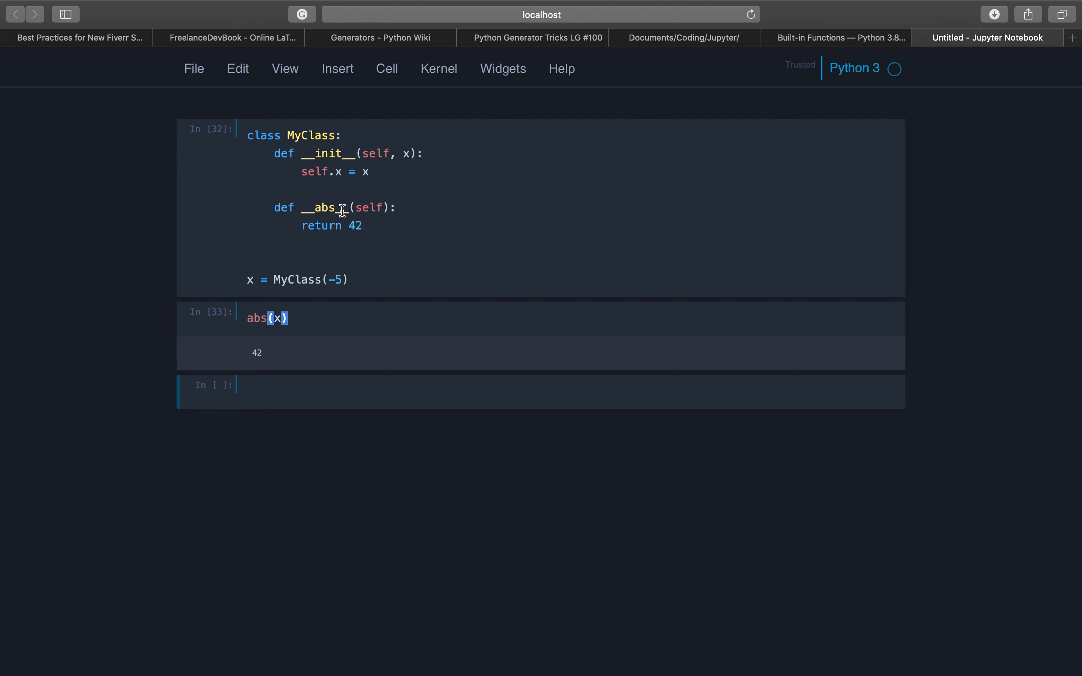
Rename the class to MyInteger and change __abs__ to return 421
double_click(321, 225)
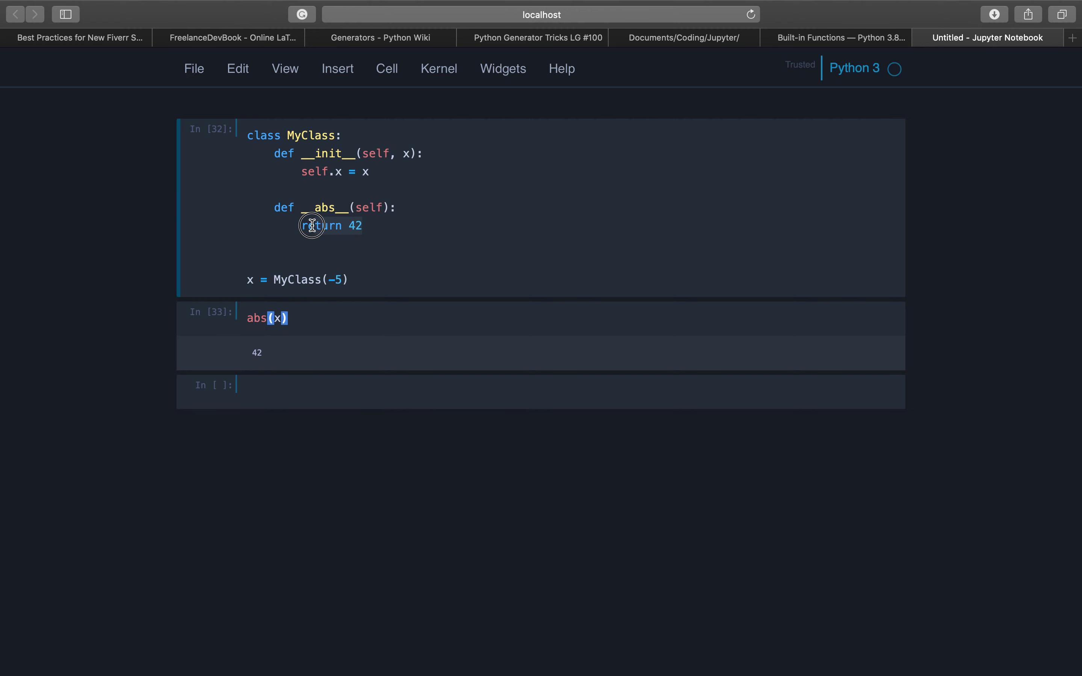
mouse_move(465, 295)
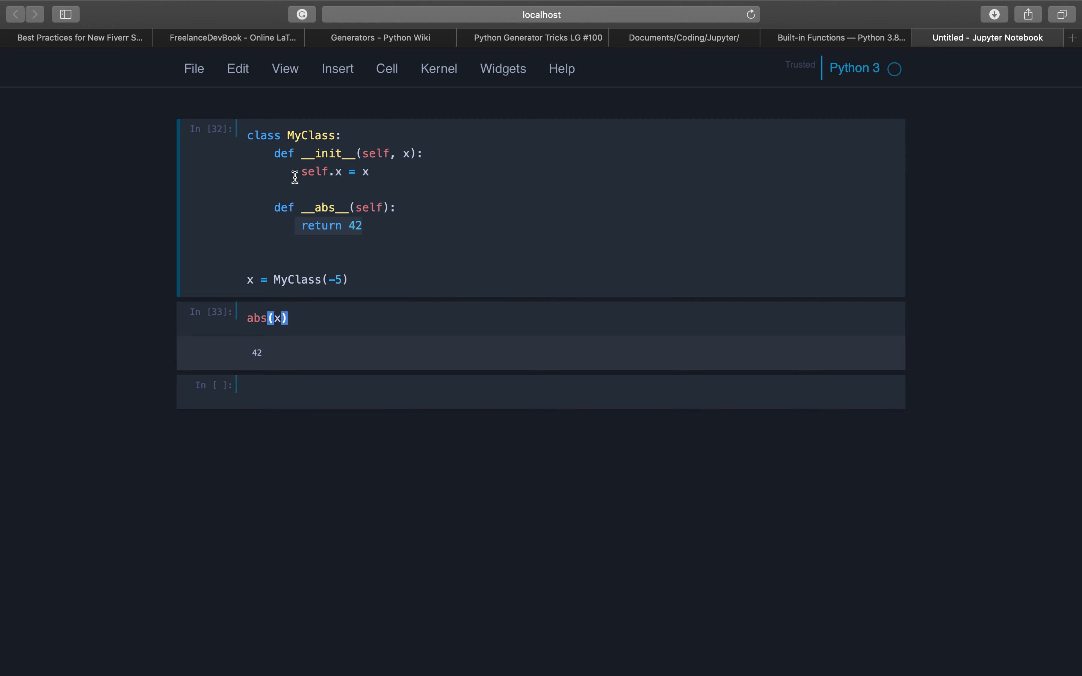
mouse_move(302, 317)
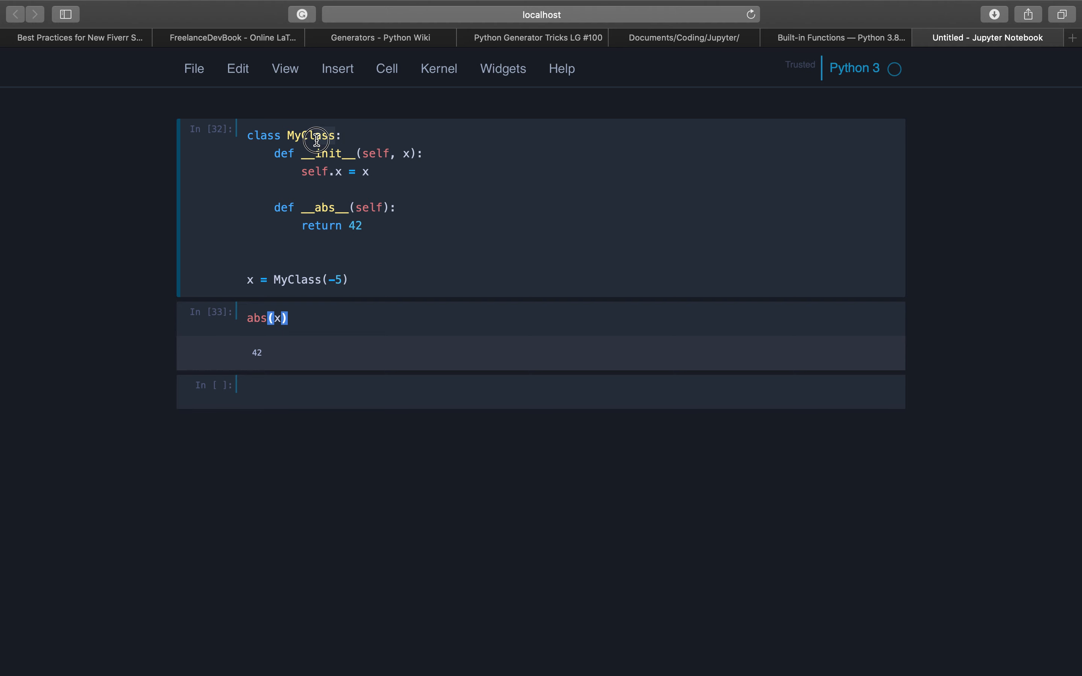
text(MyInt)
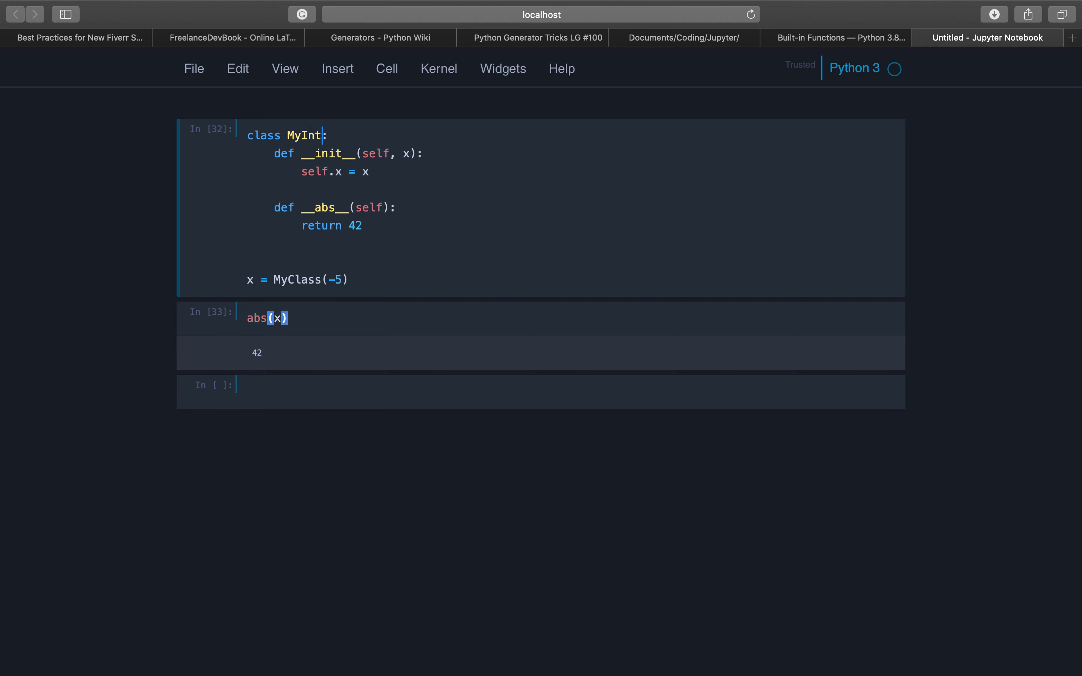
text(eger)
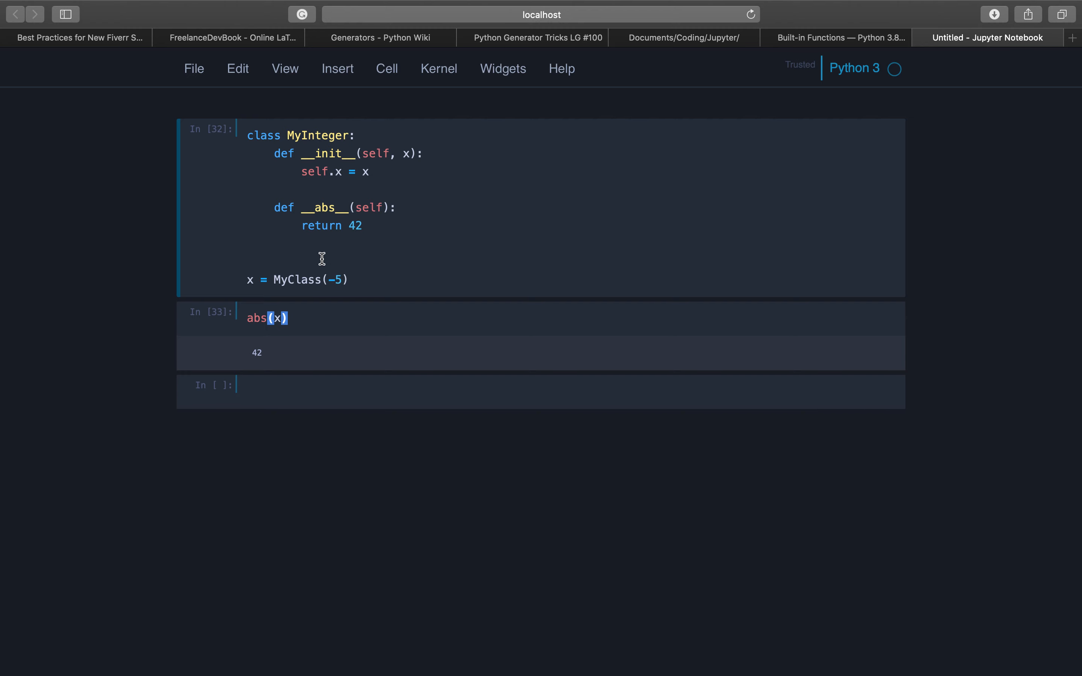
mouse_move(316, 258)
text(Integer)
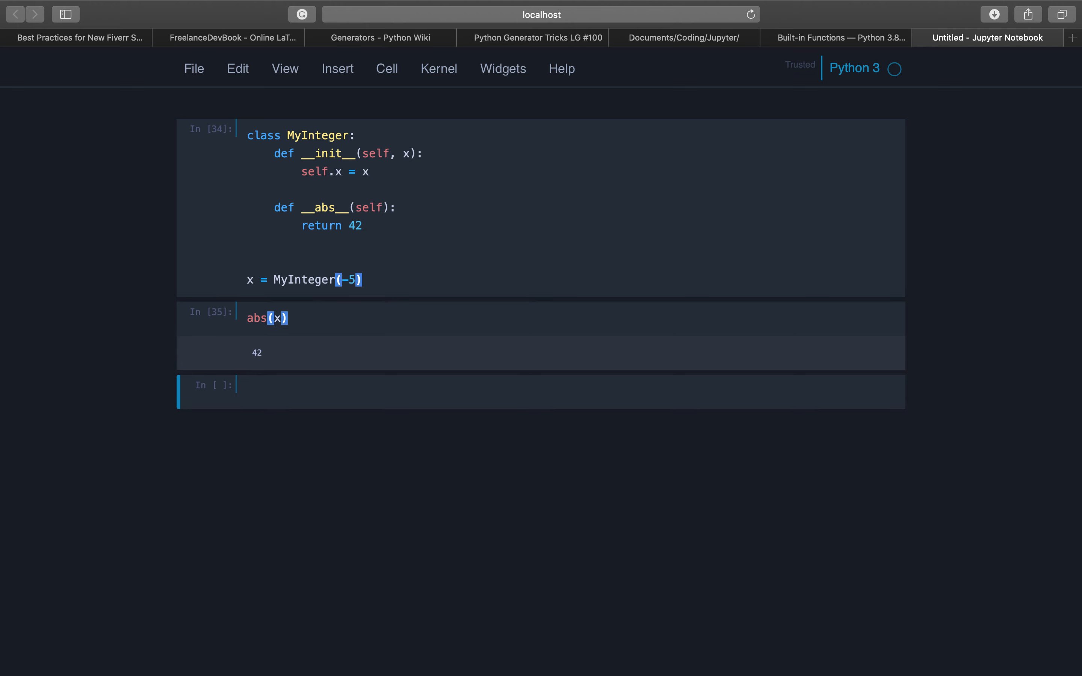
text(1)
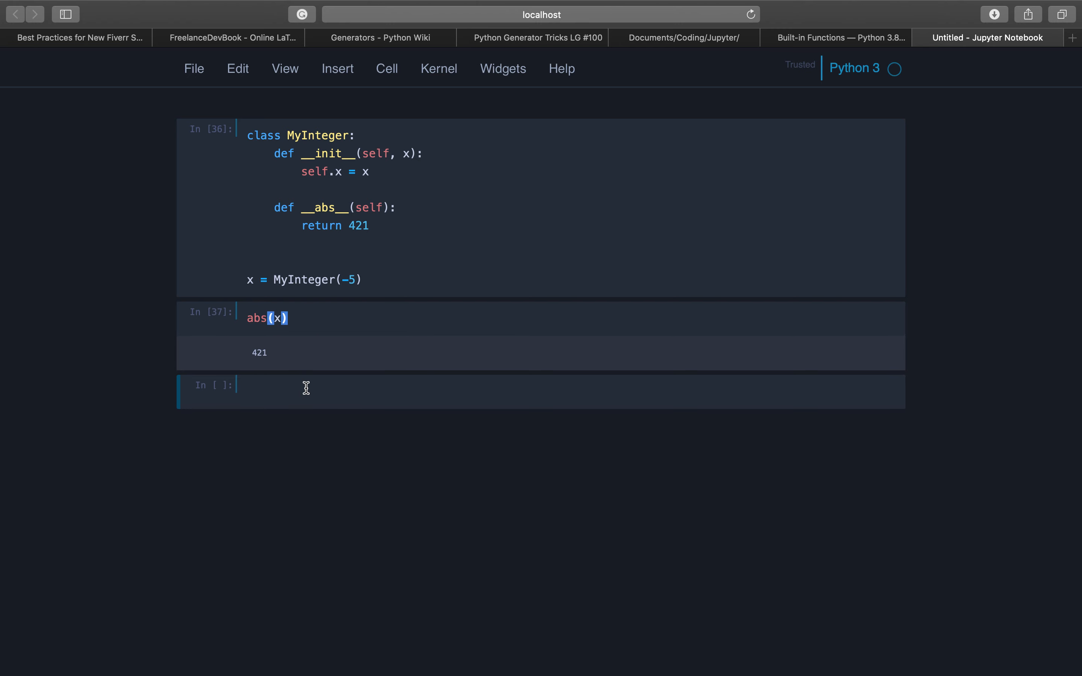
Return to the Built-in Functions documentation showing the abs() entry
click(307, 389)
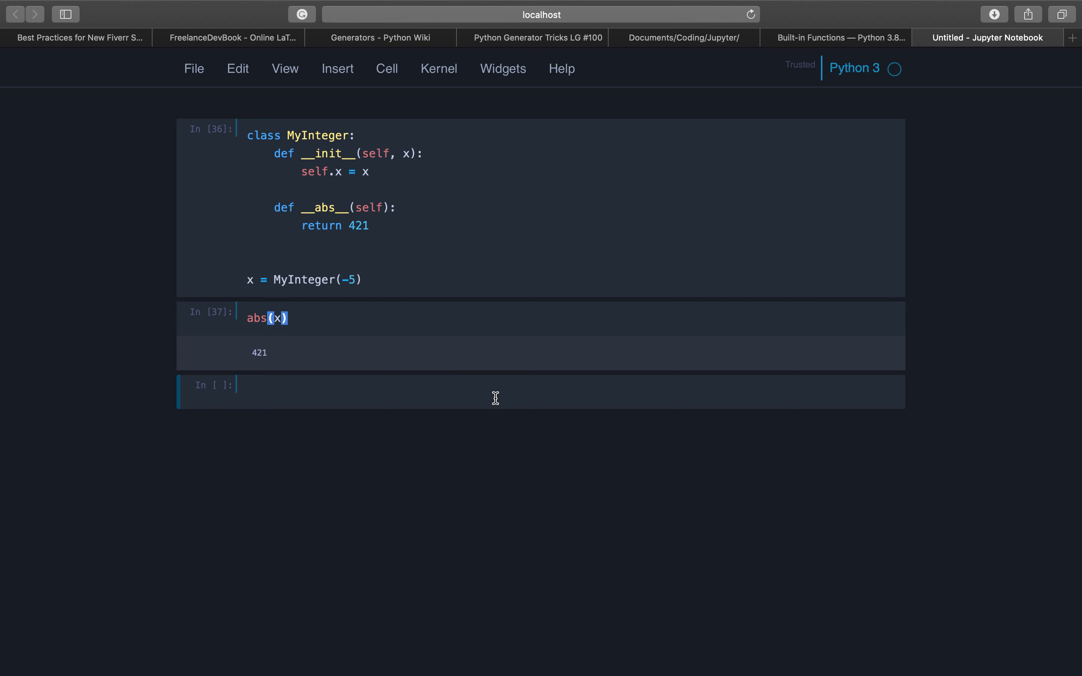
mouse_move(554, 407)
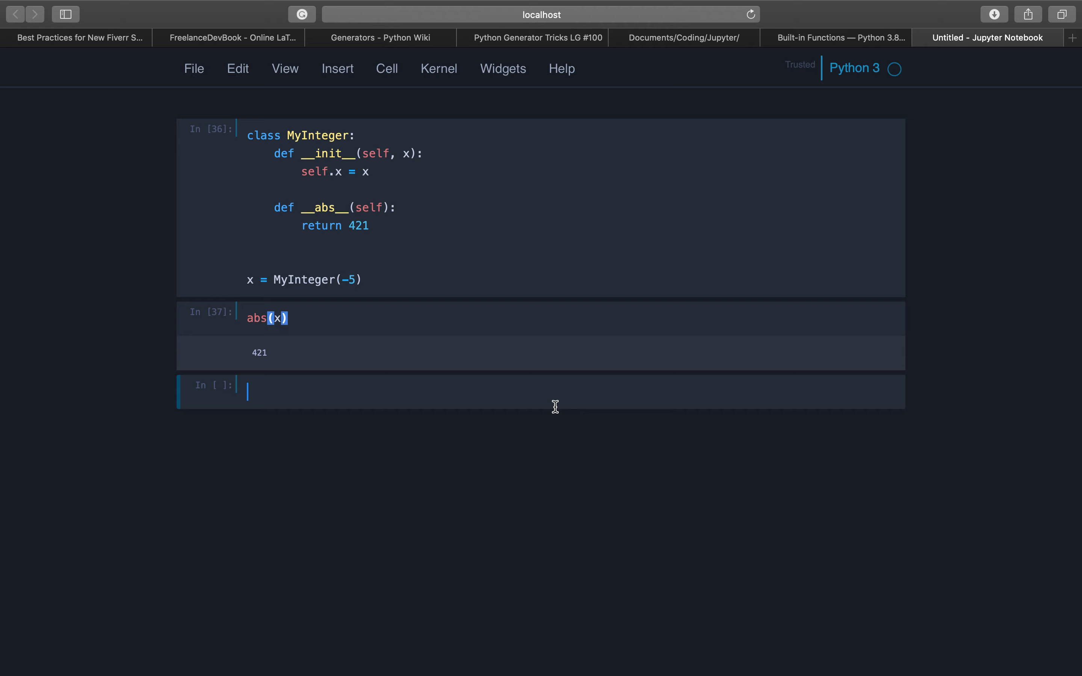
mouse_move(817, 79)
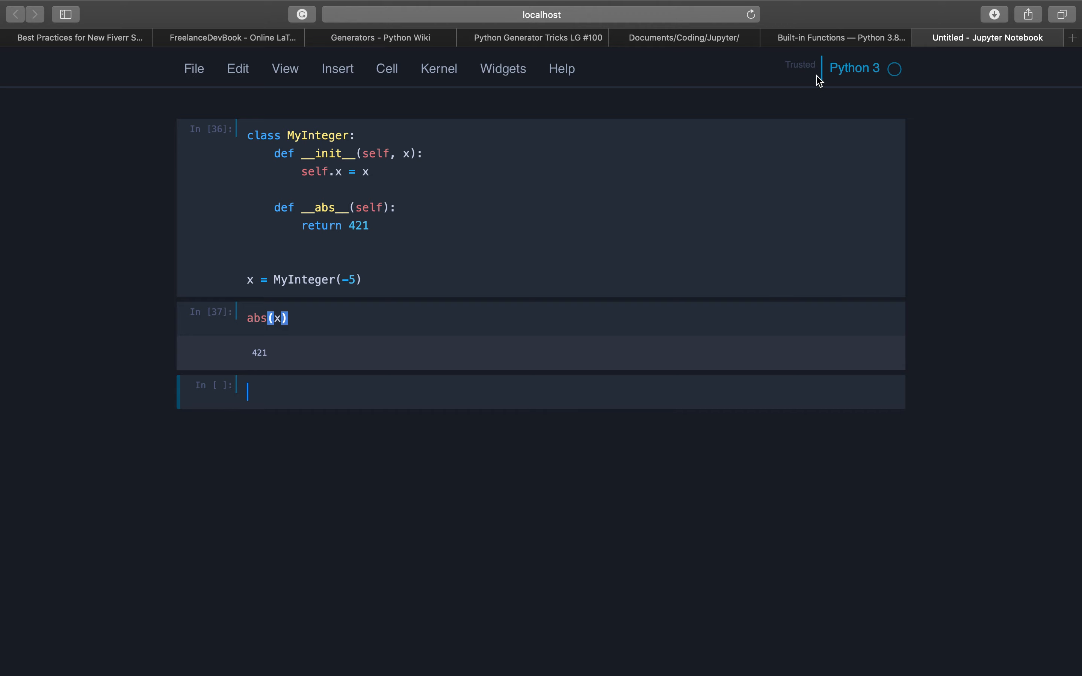
click(836, 38)
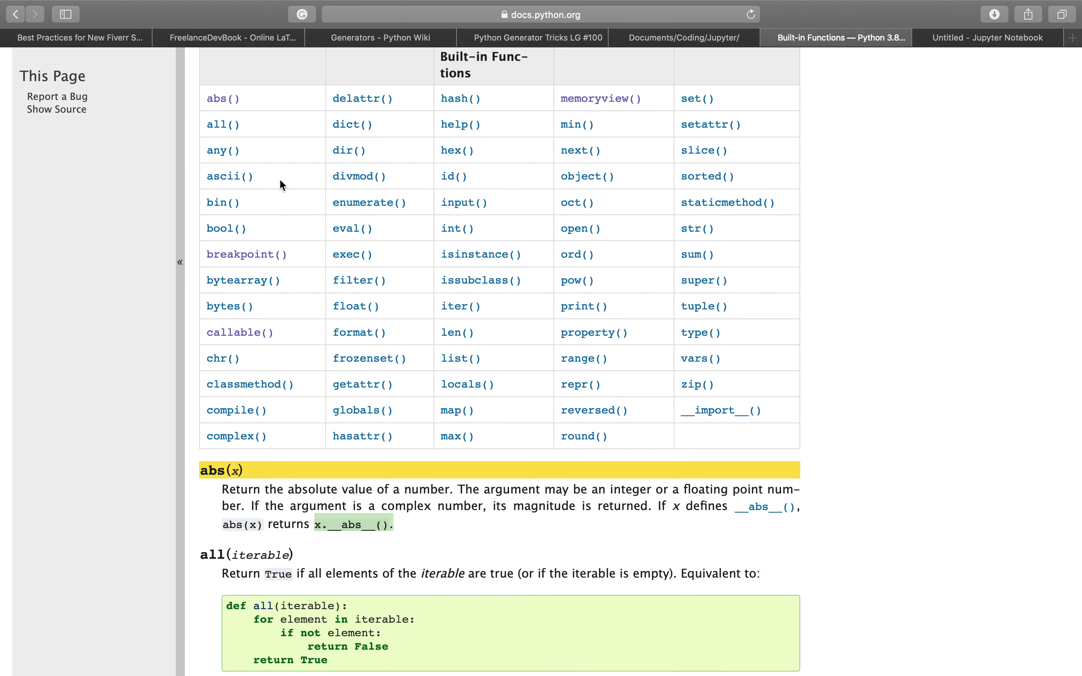
mouse_move(202, 131)
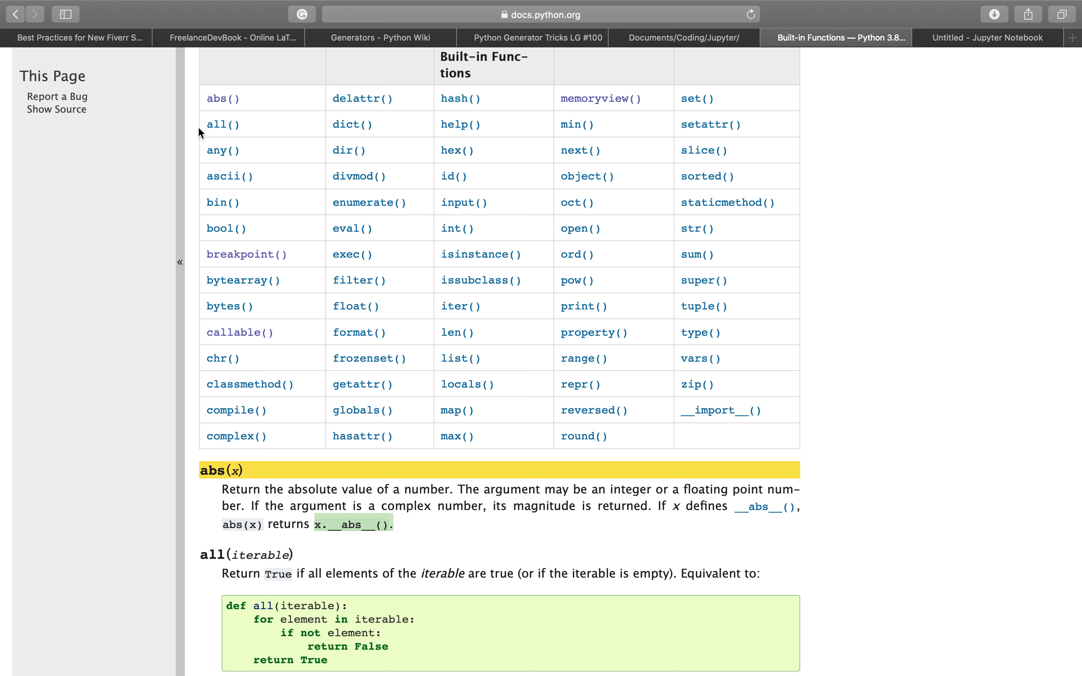